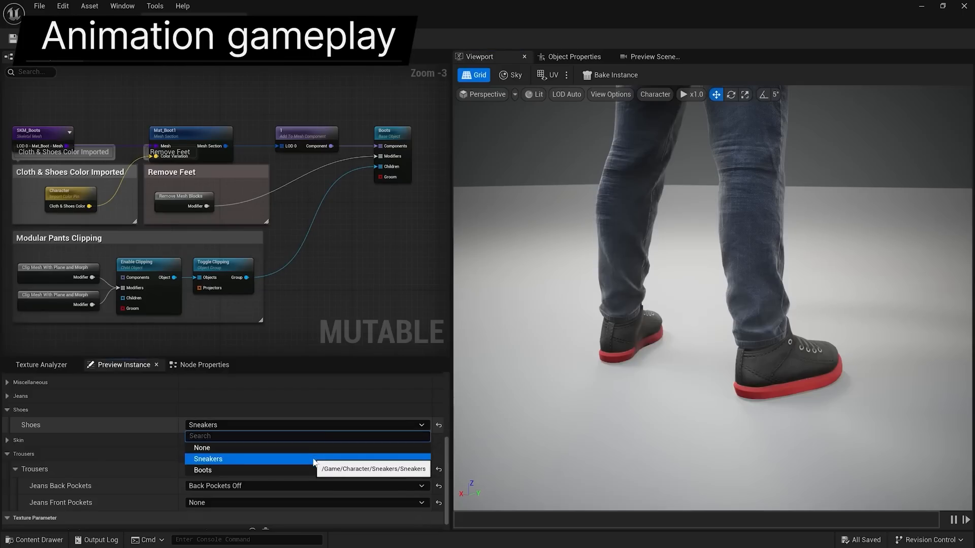
Preview sneakers, toggle the jacket's shirt clipping and dress the character in Jacket_01
left_click(203, 470)
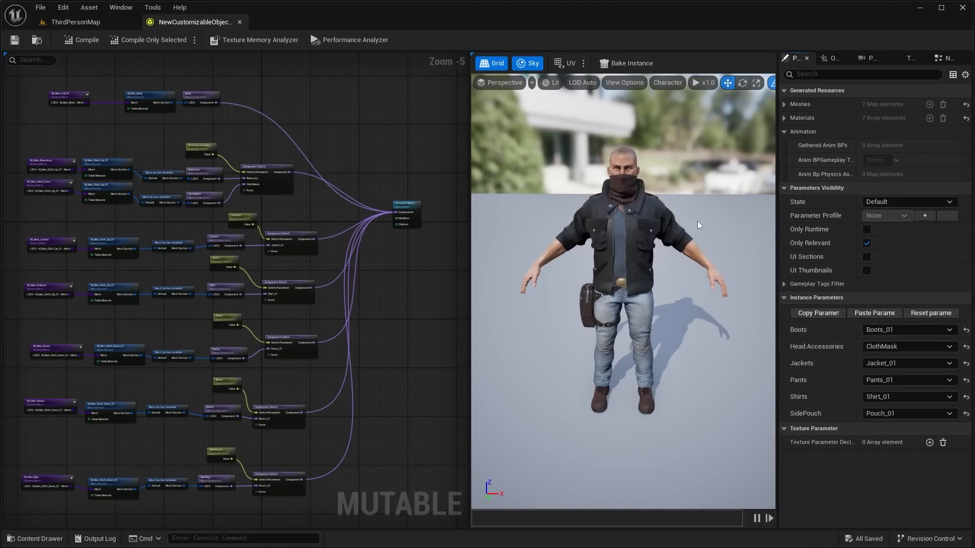
left_click(905, 346)
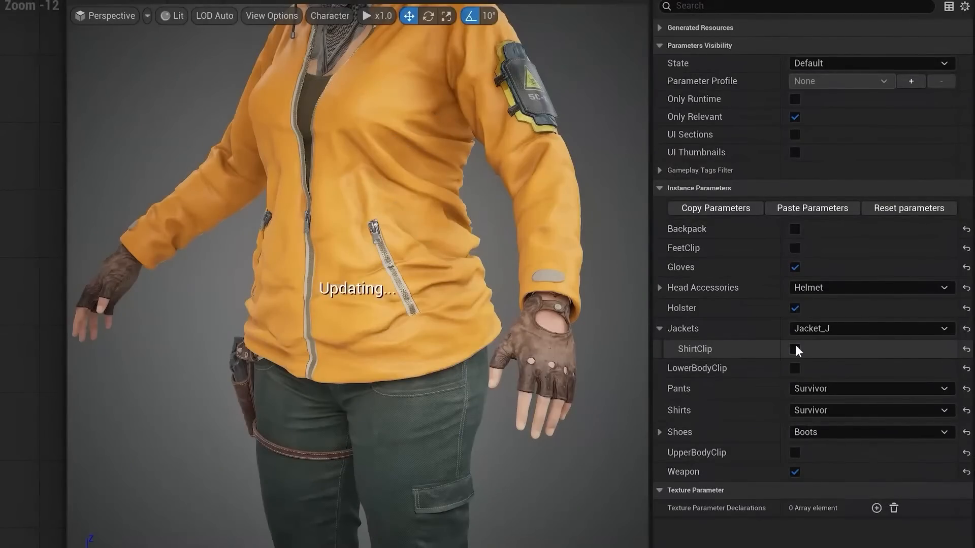
left_click(794, 349)
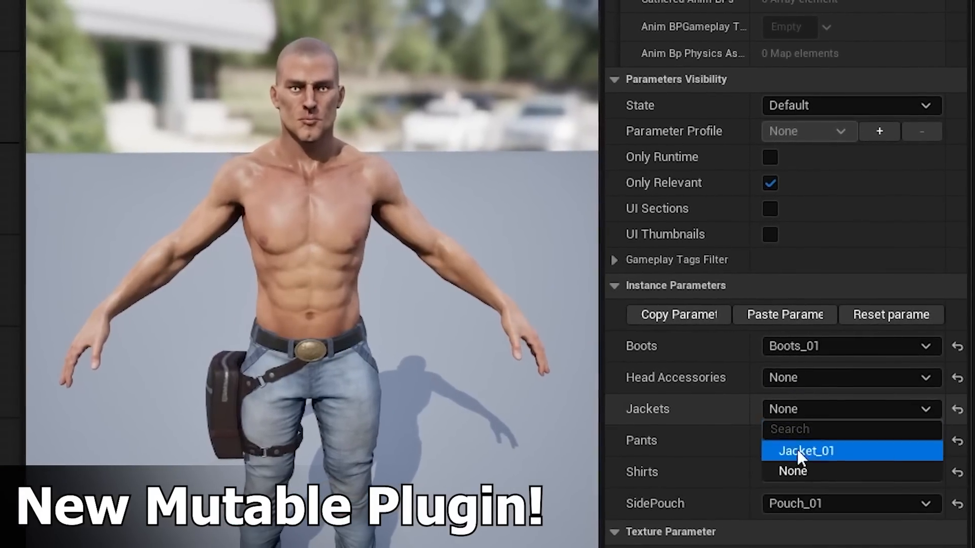
left_click(806, 451)
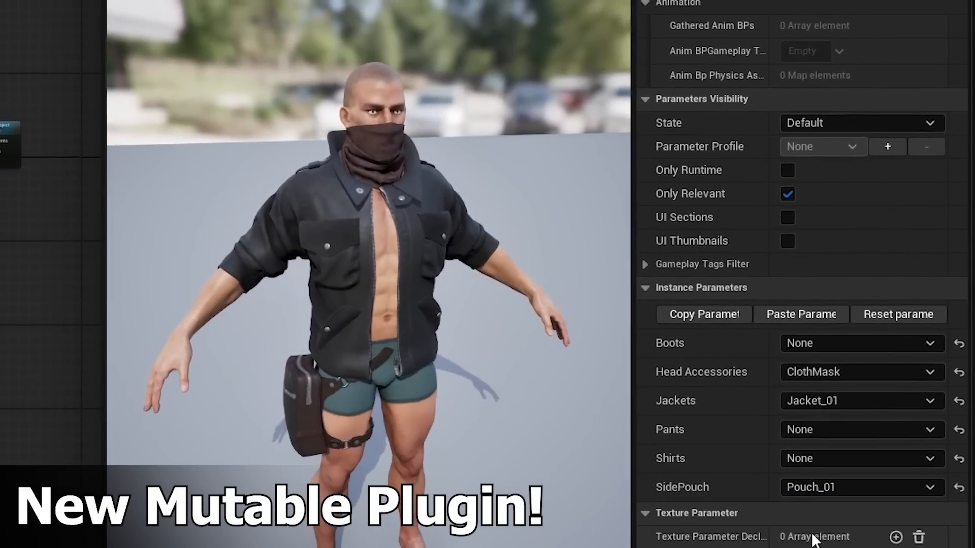
Preview Pants_01, boots, and the character with the shirt removed
left_click(871, 419)
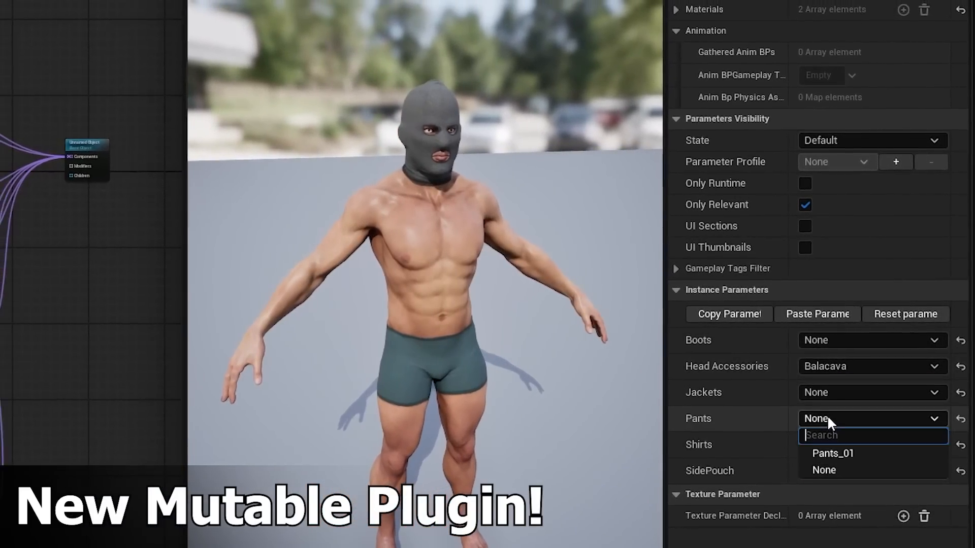
left_click(833, 453)
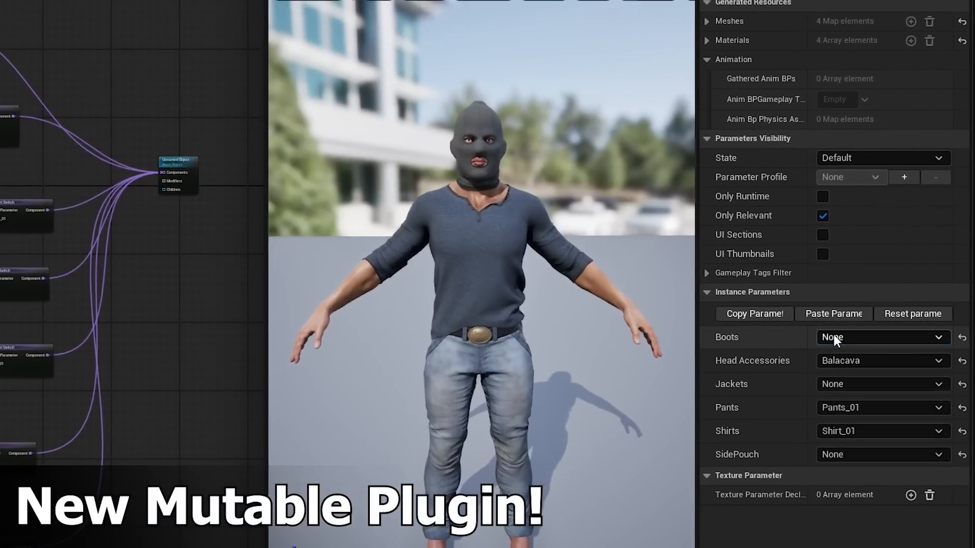
left_click(881, 337)
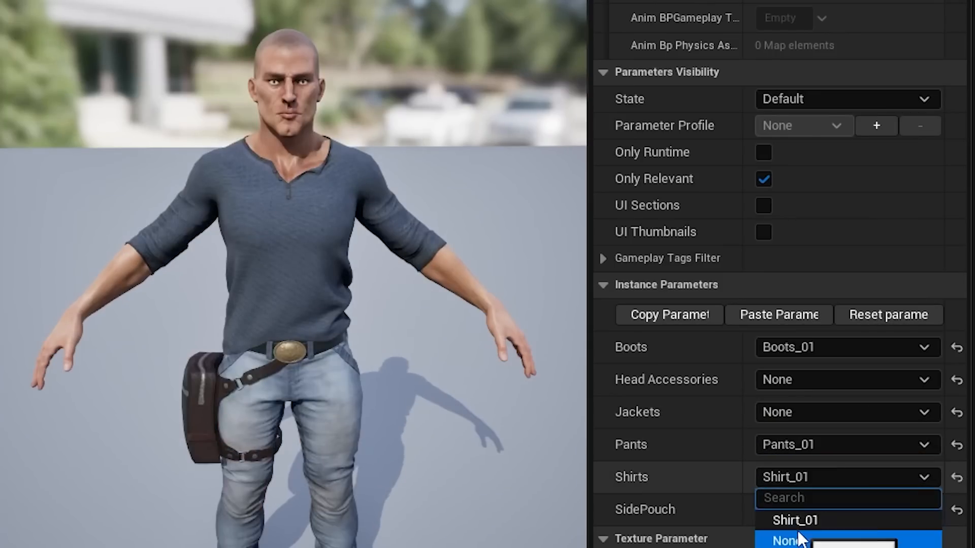
left_click(788, 539)
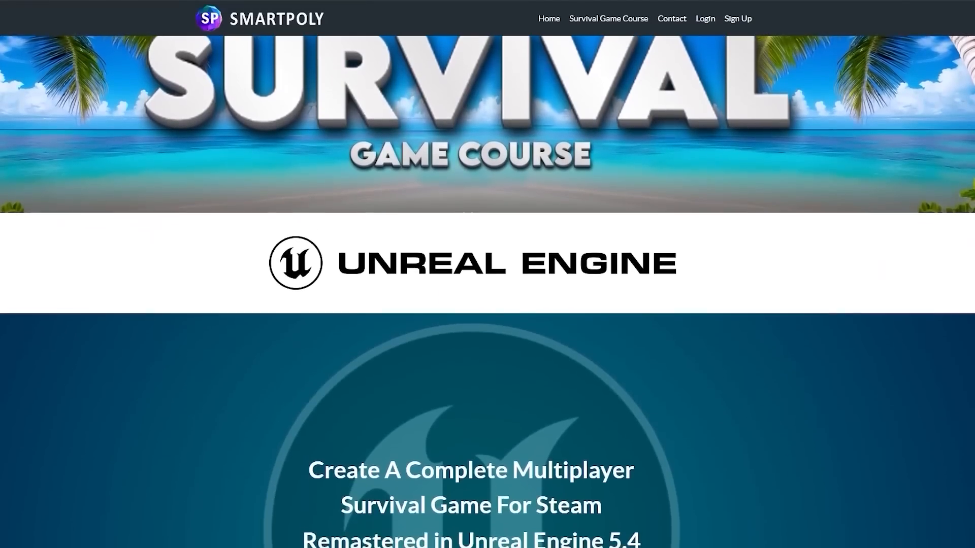
Scroll through the Smartpoly Survival Game Course page
scroll("down", 3)
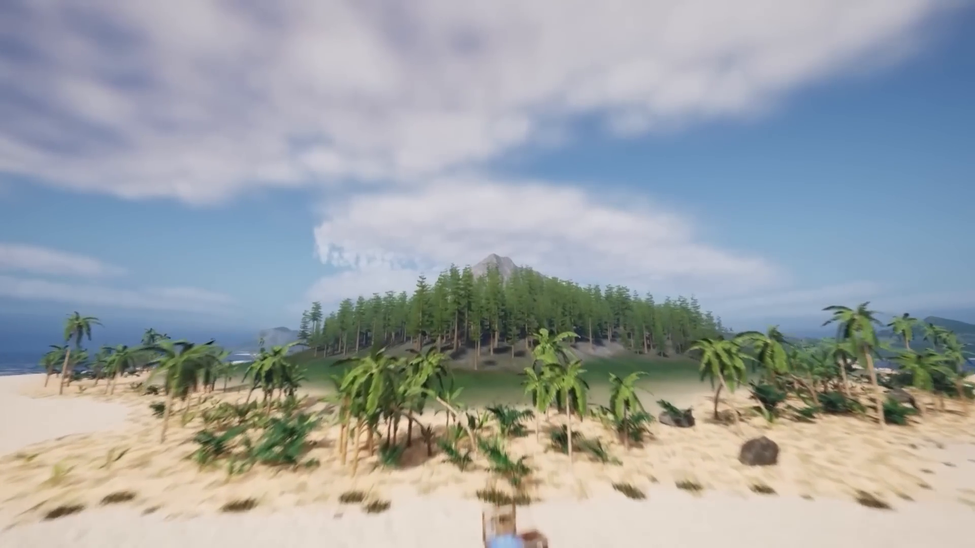
key("Tab")
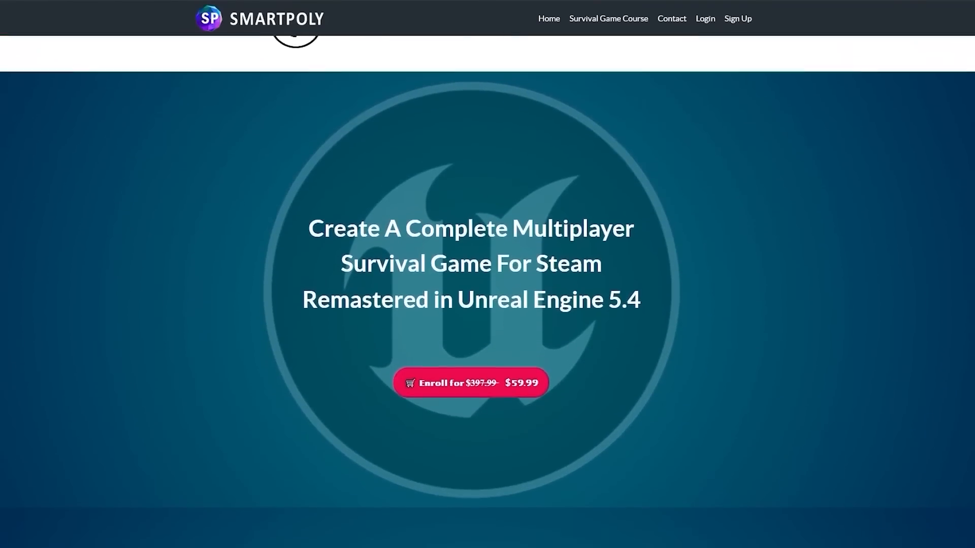
scroll("down", 3)
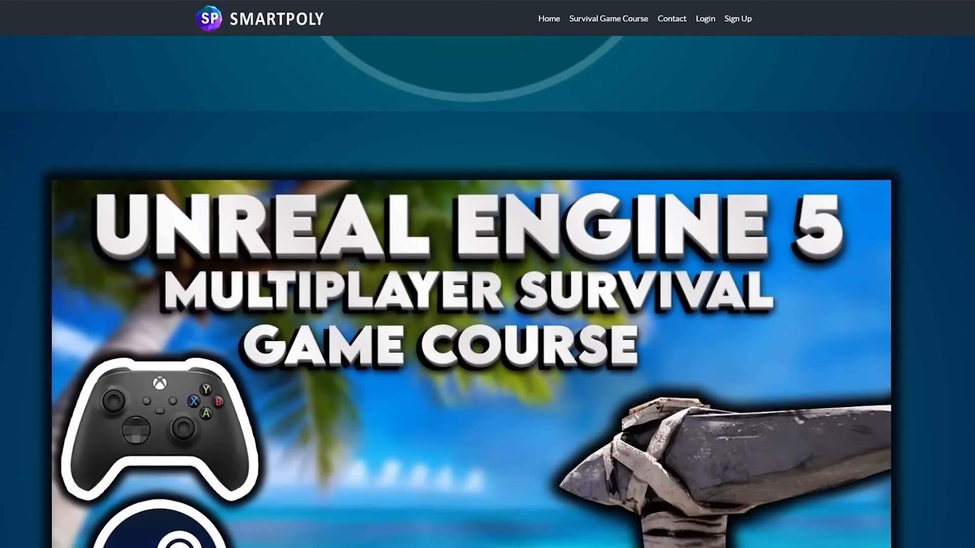
scroll("down", 3)
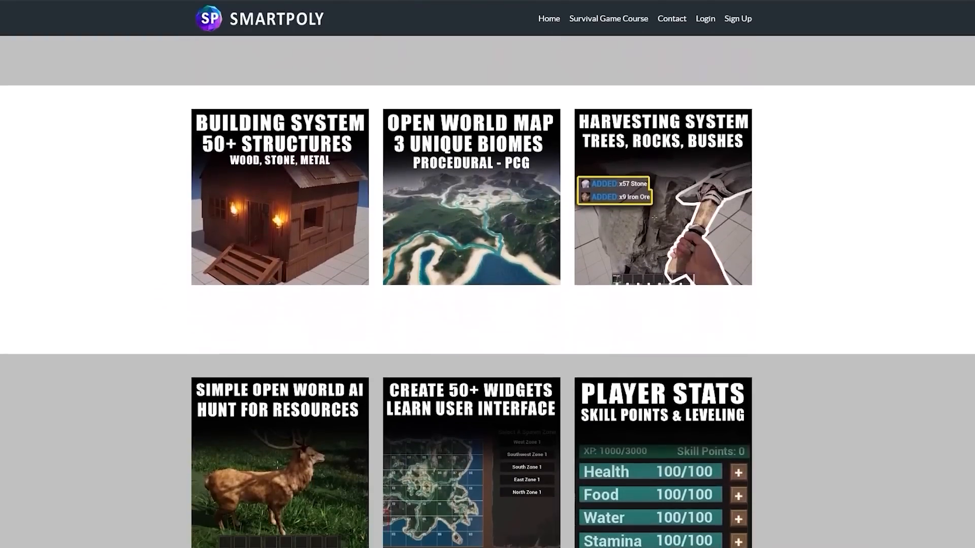
scroll("down", 3)
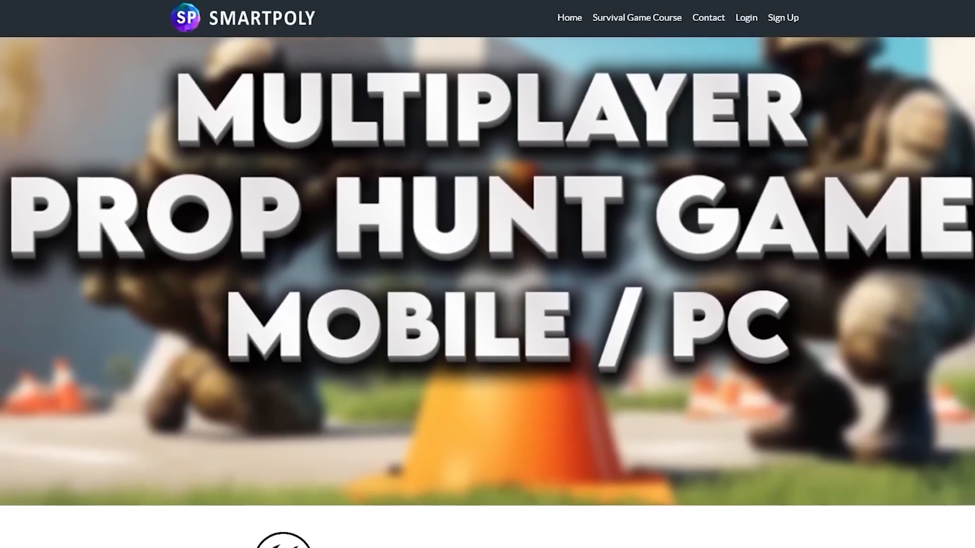
Scroll down the Smartpoly Prop Hunt course page
scroll("down", 3)
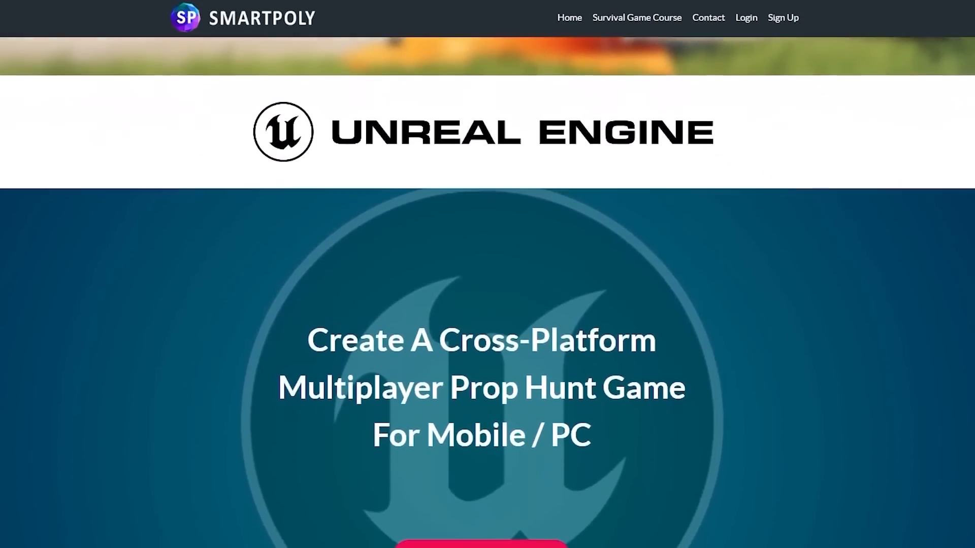
scroll("down", 3)
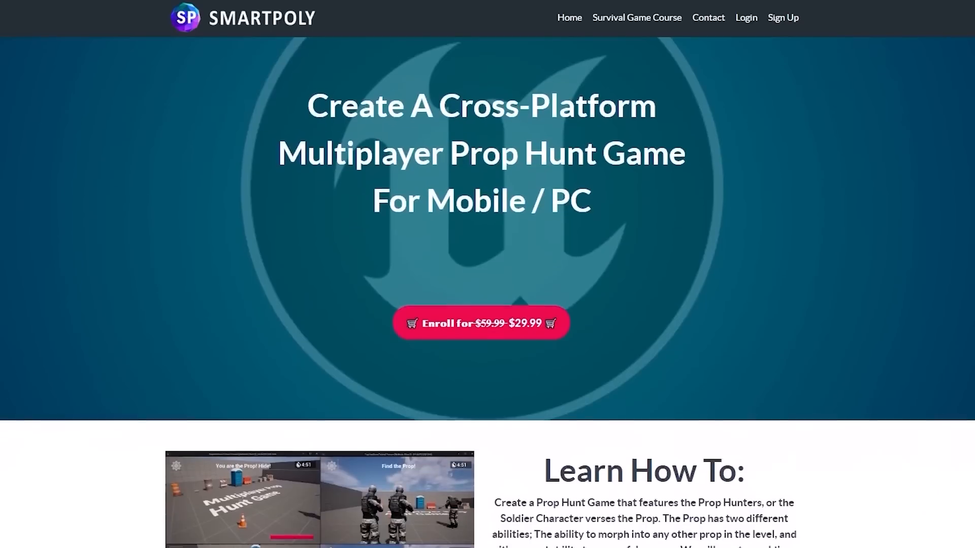
scroll("down", 3)
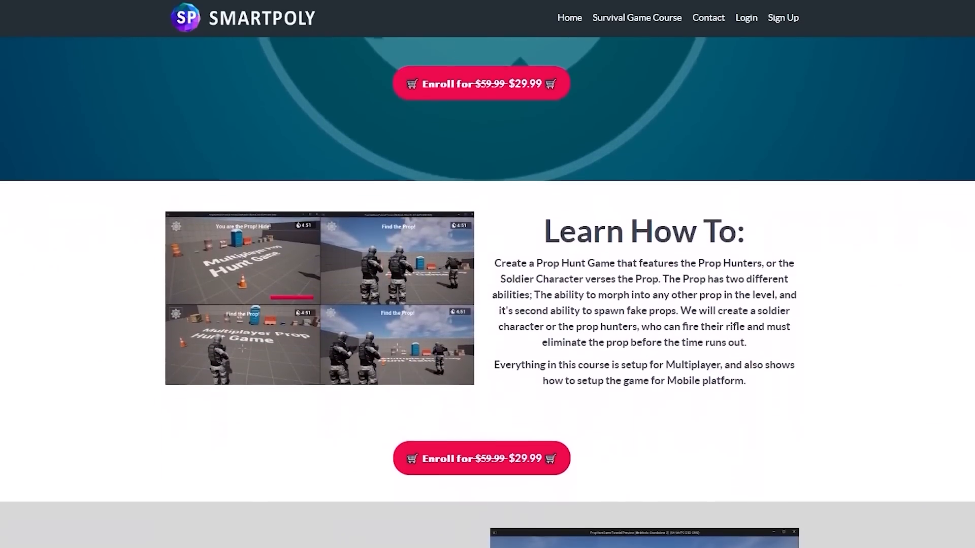
scroll("down", 3)
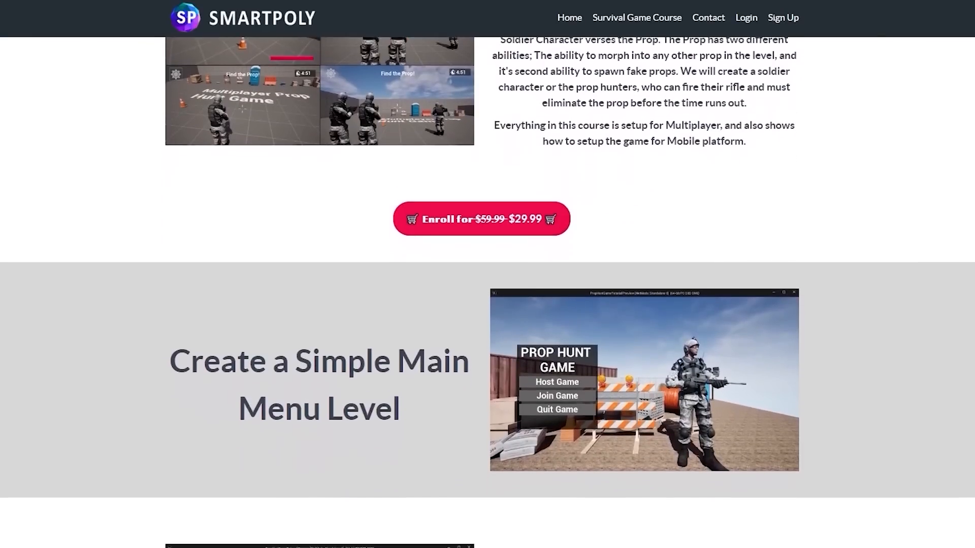
scroll("down", 3)
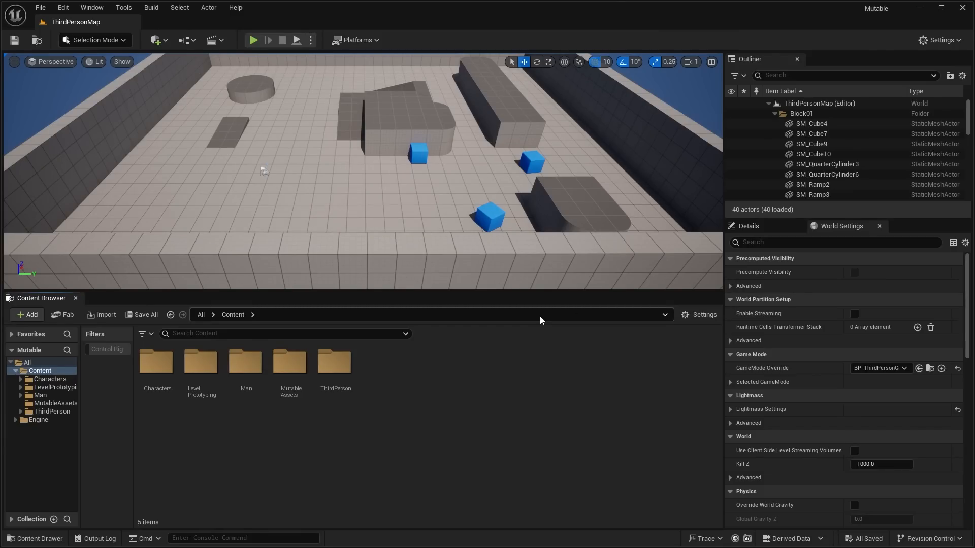
mouse_move(541, 320)
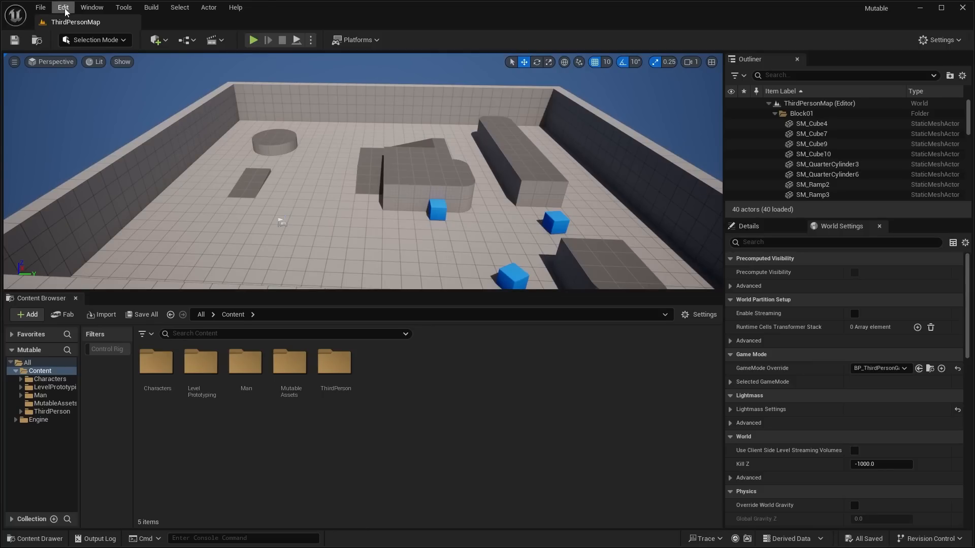
Filter the Plugins list by 'mut' to show Mutable and MutablePopulation enabled
left_click(62, 7)
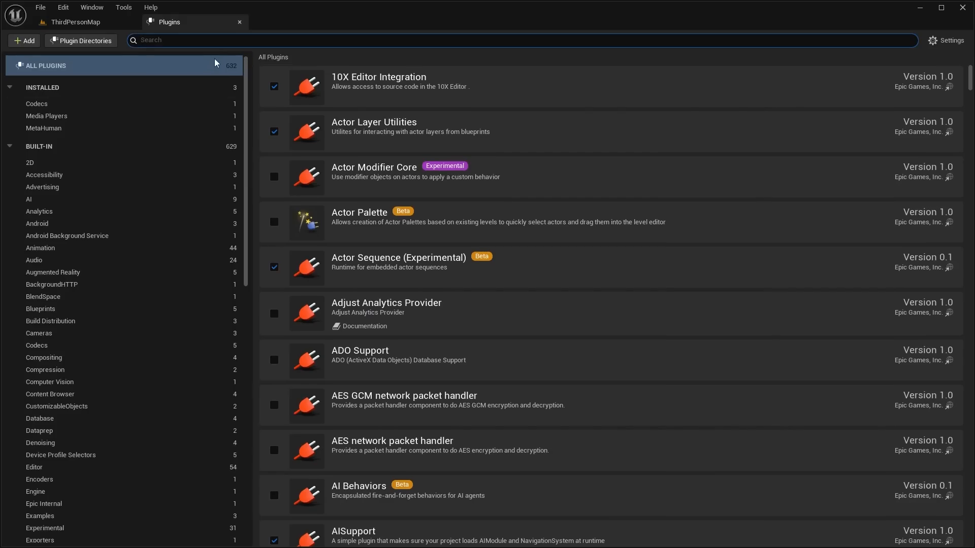
type("mutable")
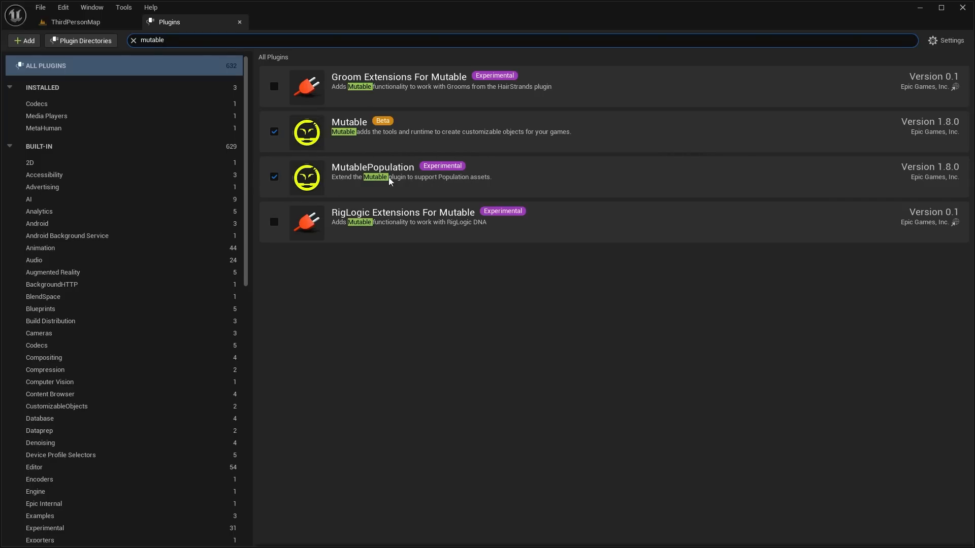
mouse_move(381, 127)
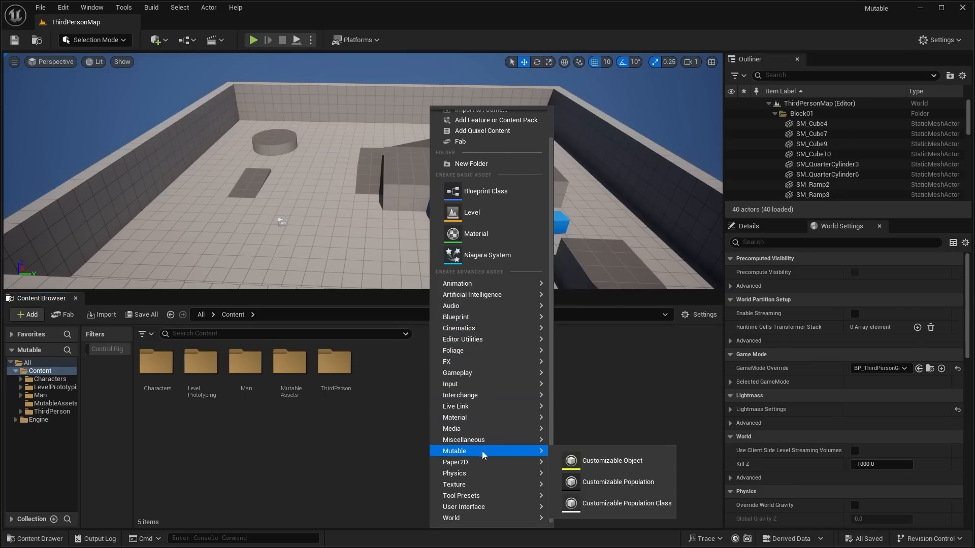
mouse_move(455, 454)
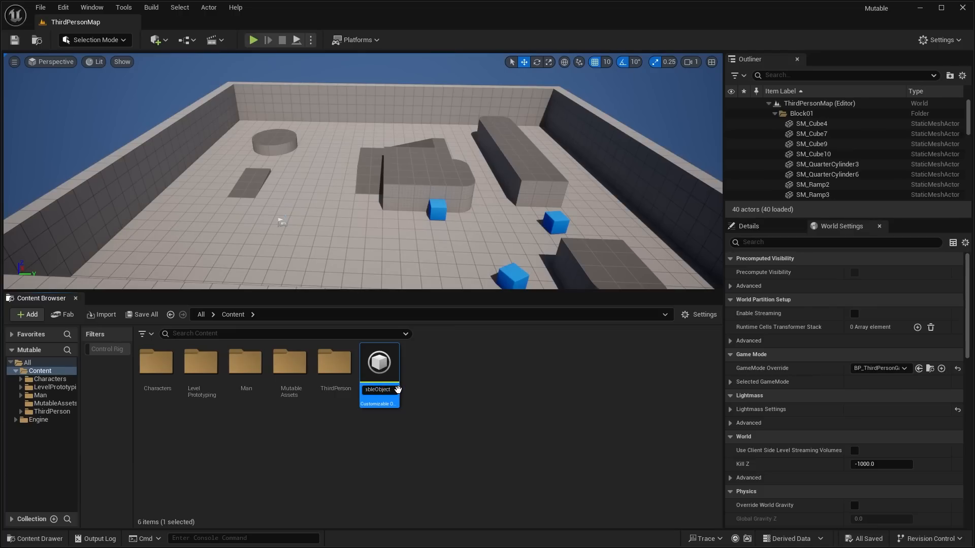
Name the new Mutable customizable object asset 'Character'
type("Character")
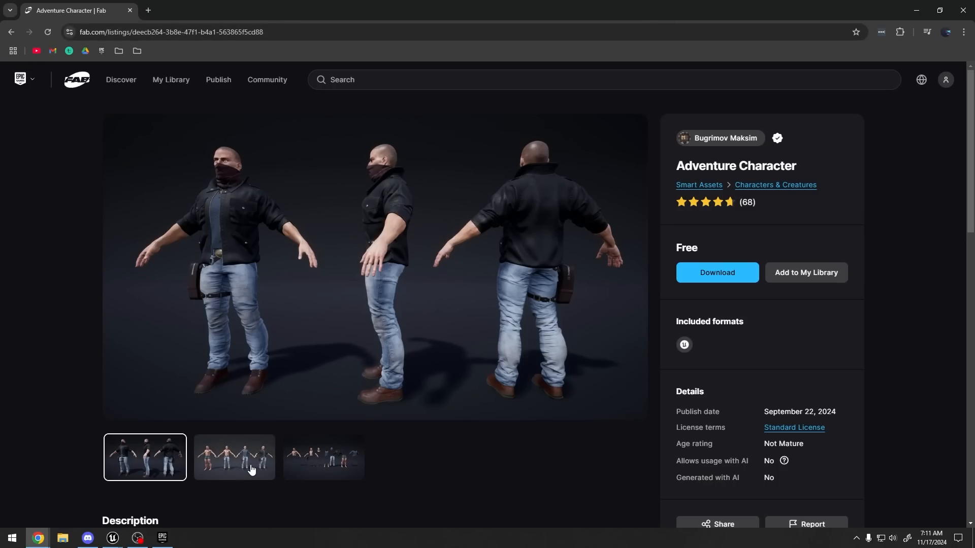
View the Adventure Character gallery image of its separated body and clothing parts
left_click(323, 457)
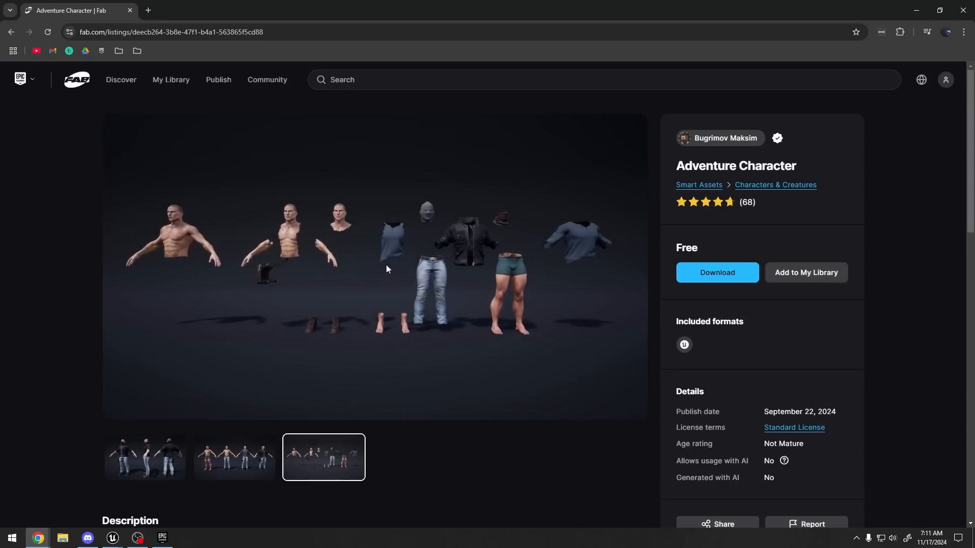
mouse_move(449, 305)
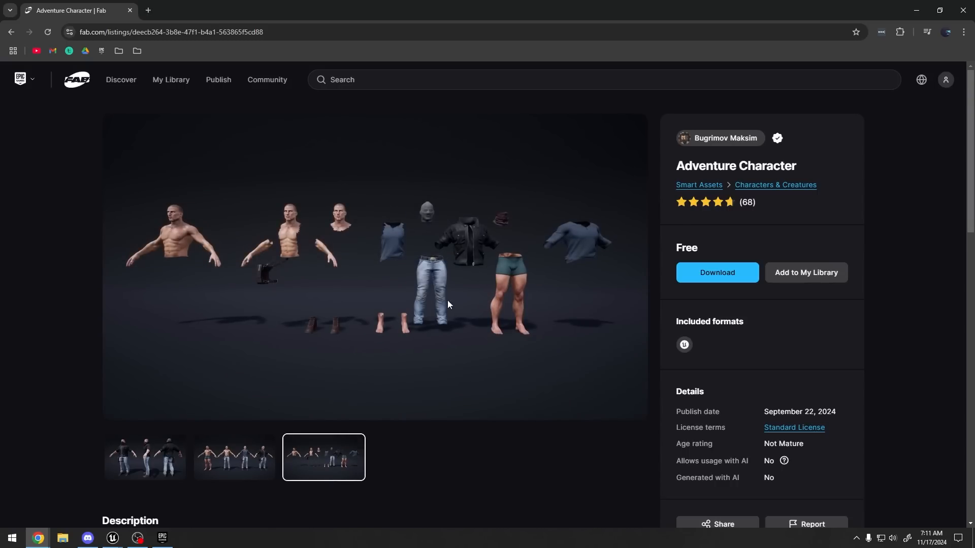
scroll("down", 3)
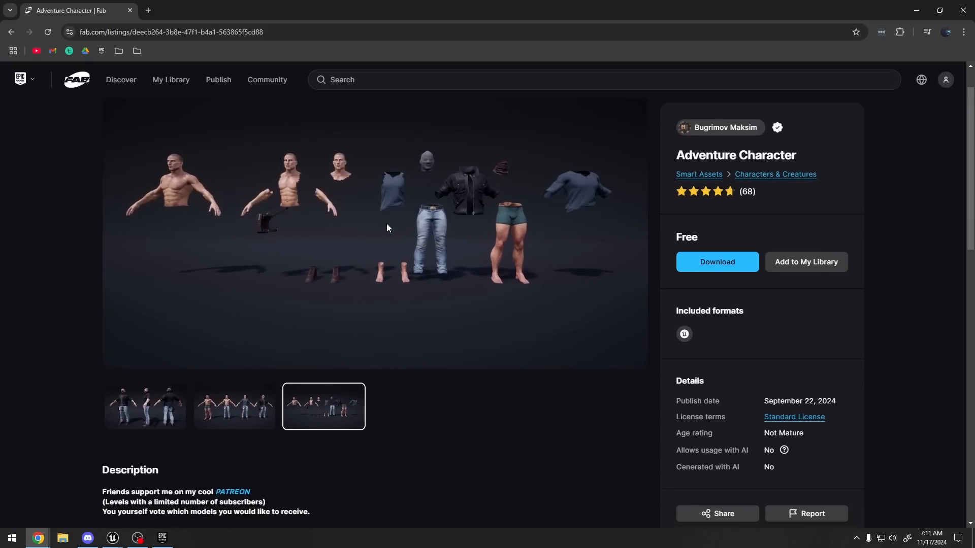
scroll("down", 3)
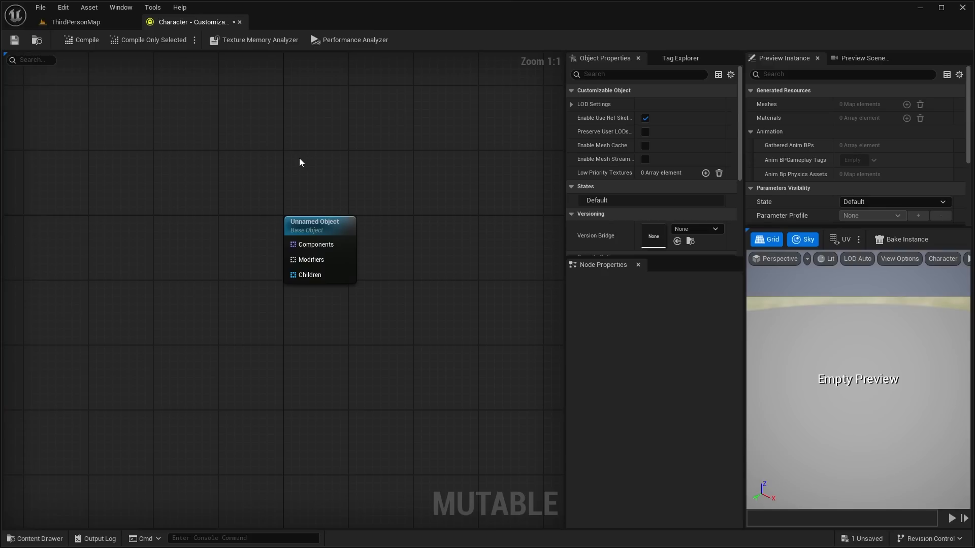
mouse_move(328, 211)
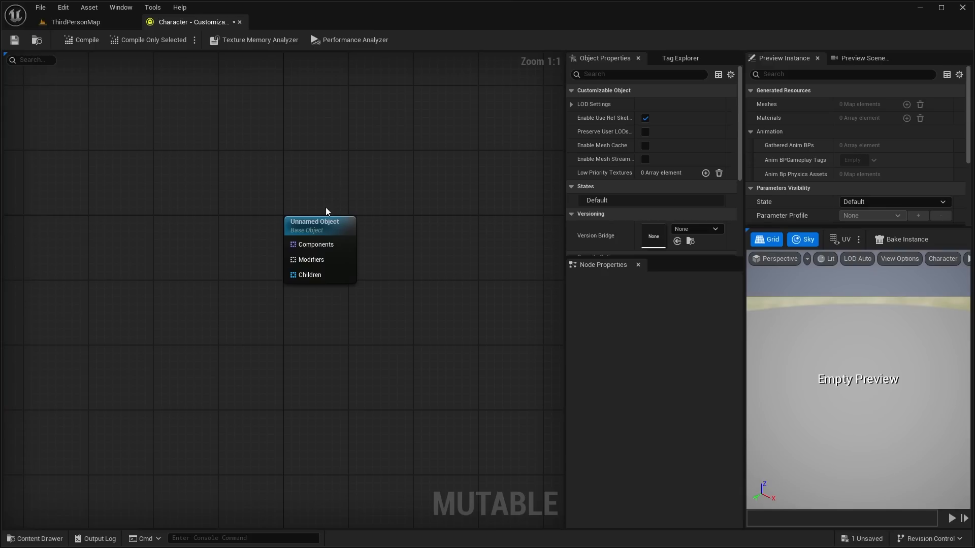
mouse_move(398, 234)
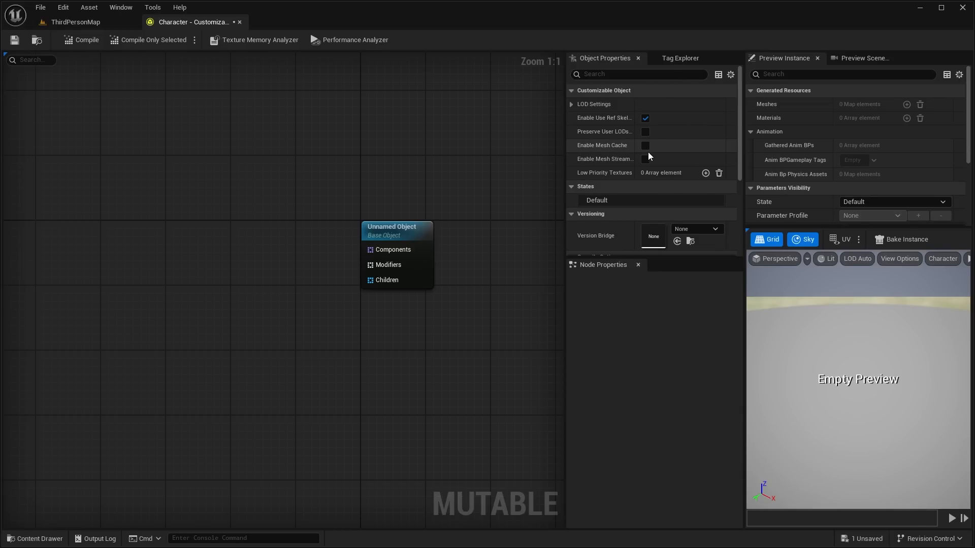
left_click(391, 230)
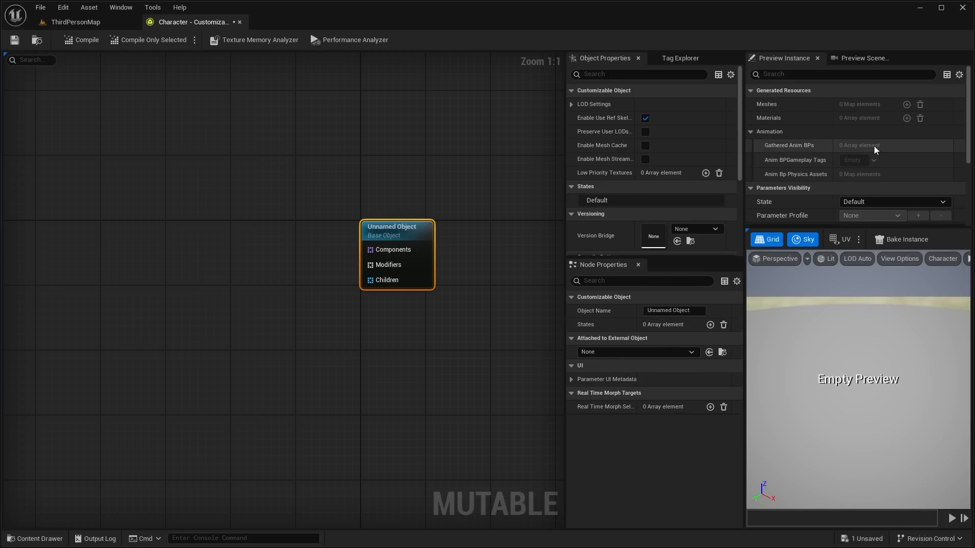
scroll("down", 3)
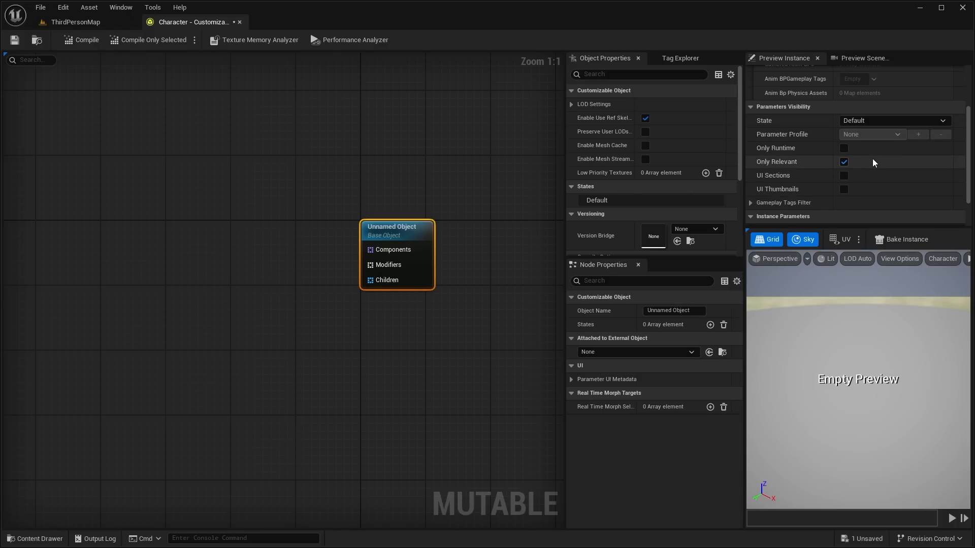
mouse_move(844, 185)
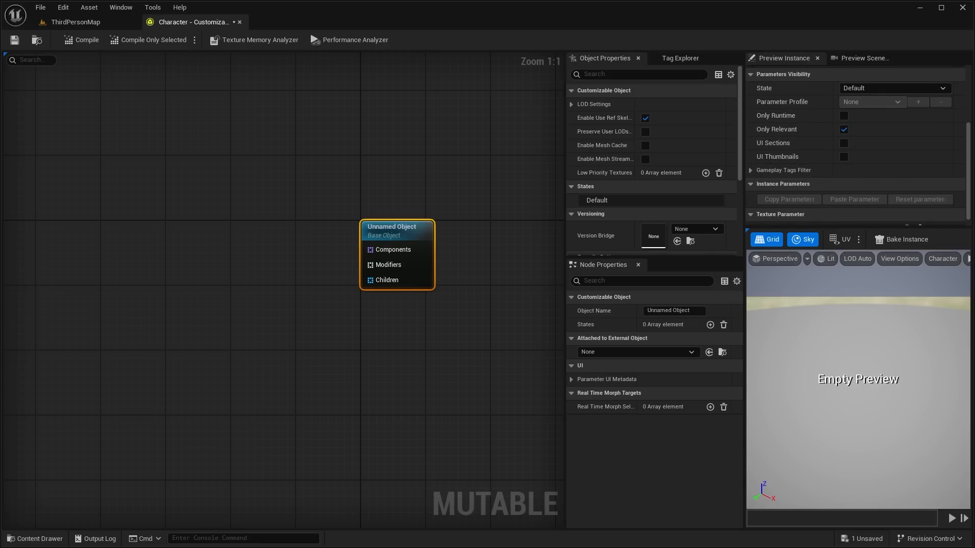
mouse_move(893, 370)
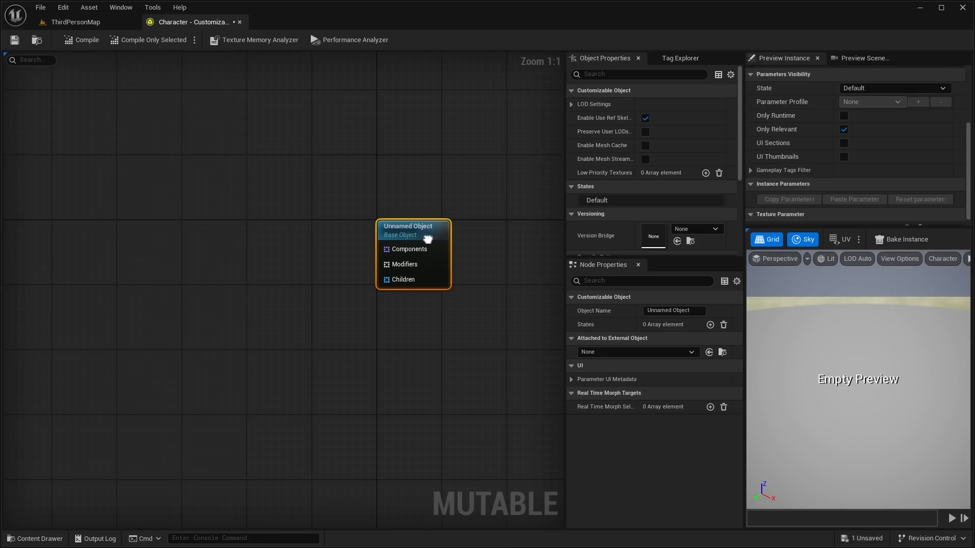
left_click_drag(414, 234, 386, 238)
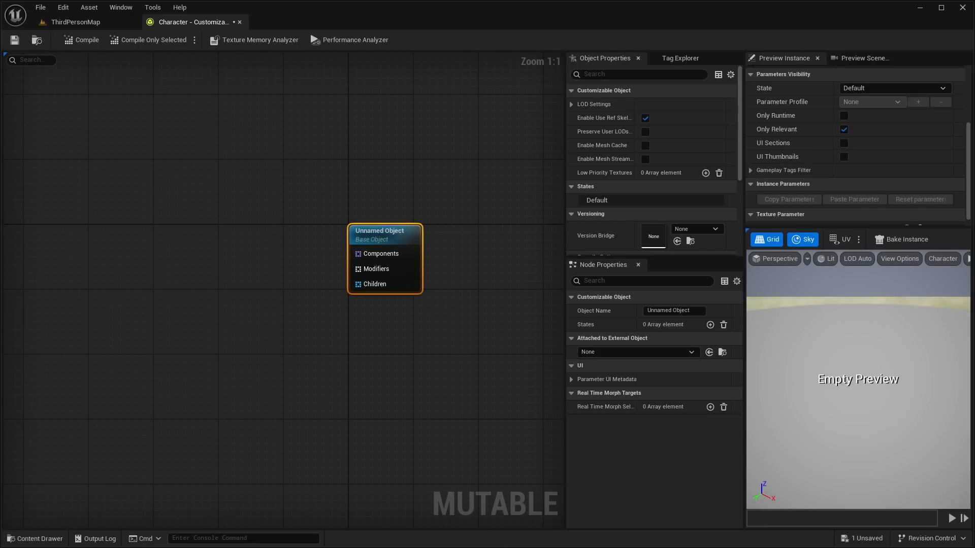
left_click_drag(386, 231, 368, 201)
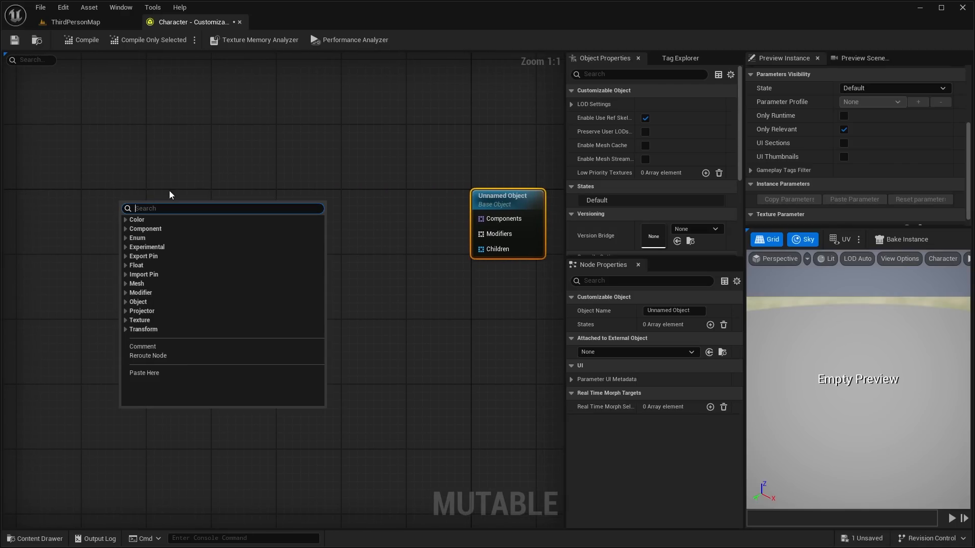
Add a Skeletal Mesh node to the graph and assign SK_Man_Full_01 to it
type("ske")
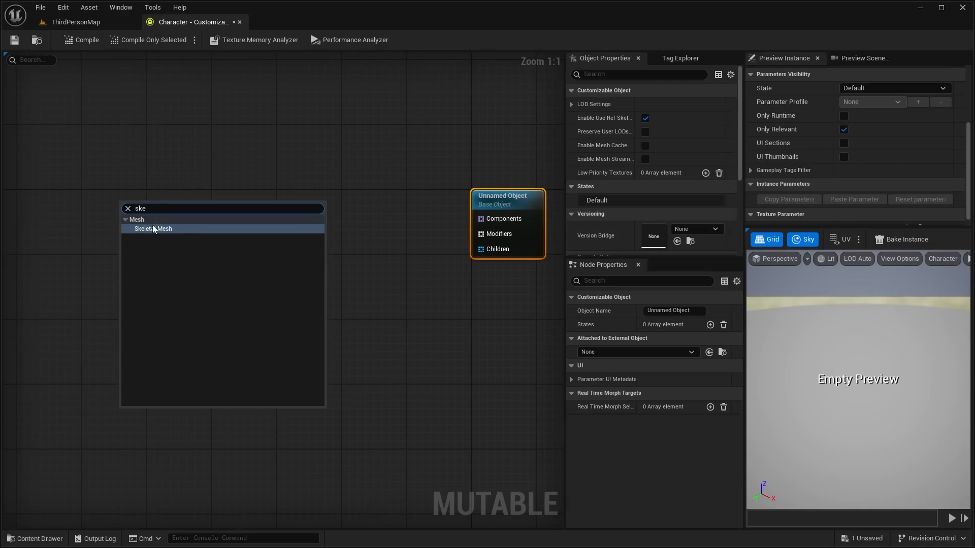
left_click(154, 228)
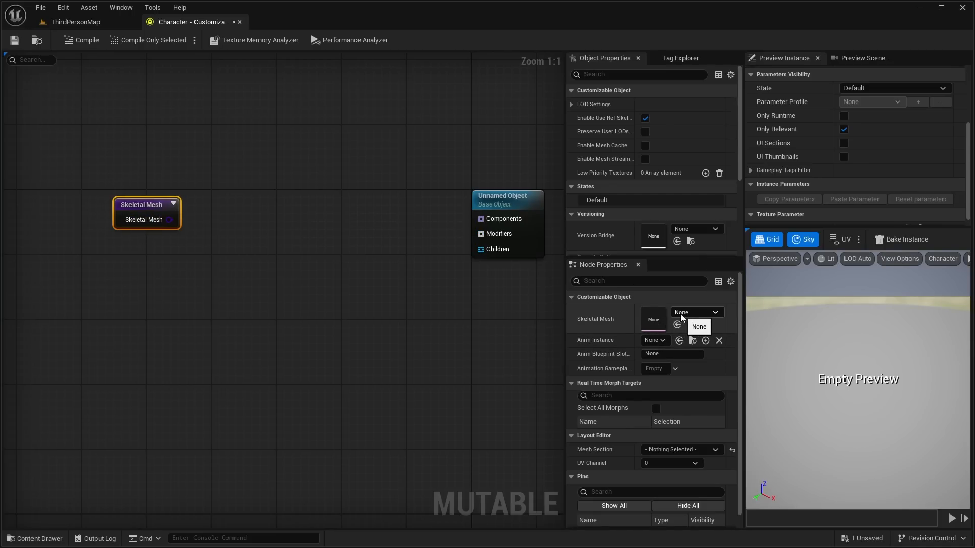
left_click(714, 311)
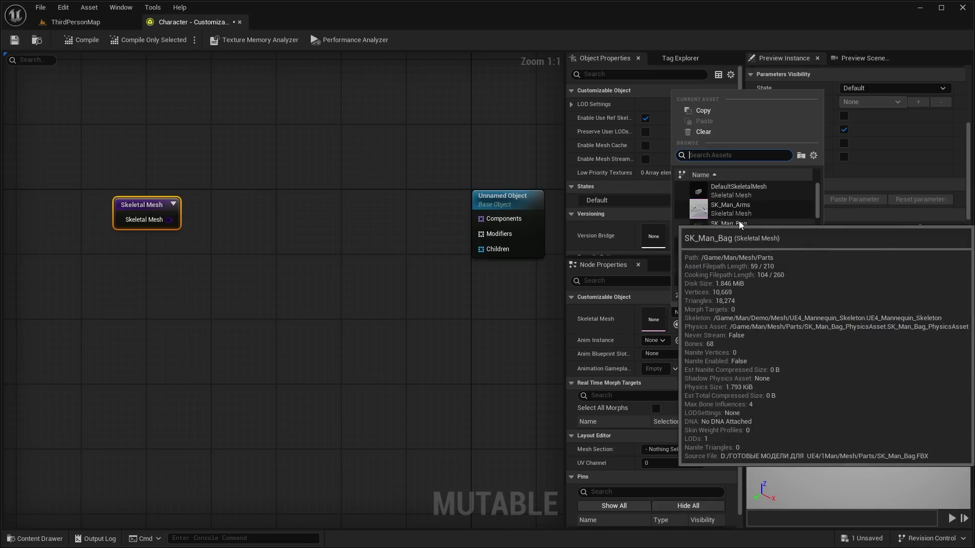
type("sk_ma")
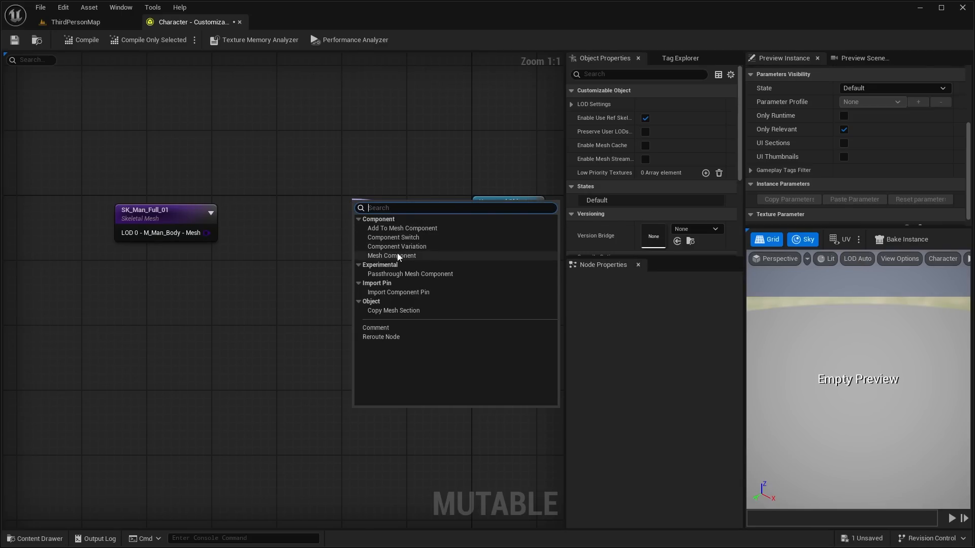
Add a Mesh Component node named Body feeding the base object's Components
left_click(392, 256)
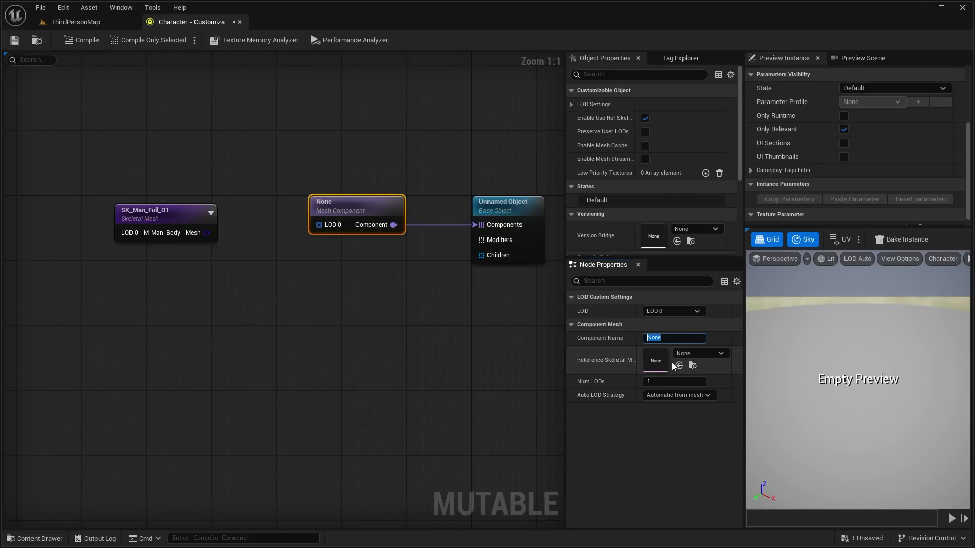
type("Body")
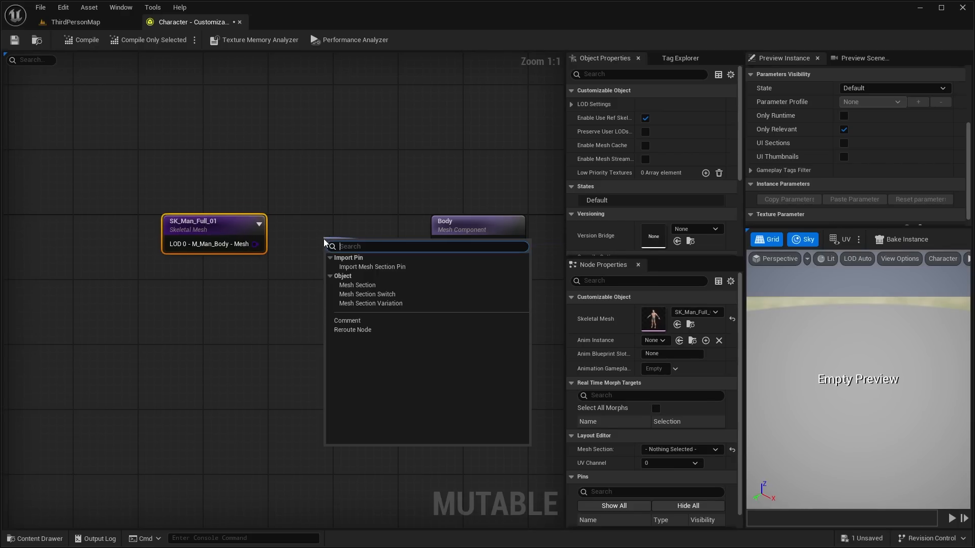
mouse_move(367, 288)
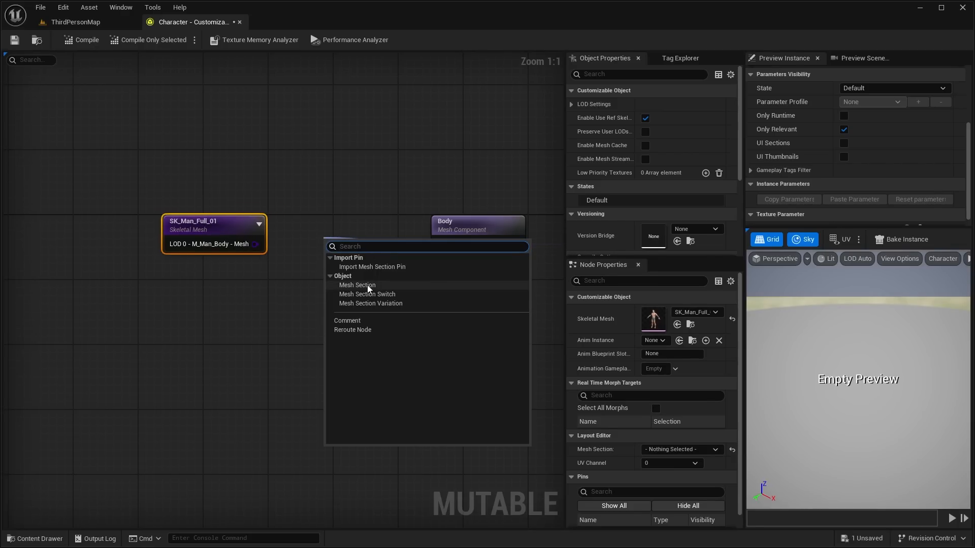
Route the body LOD through an M_Man_Body mesh section into Body and compile the preview
left_click(358, 285)
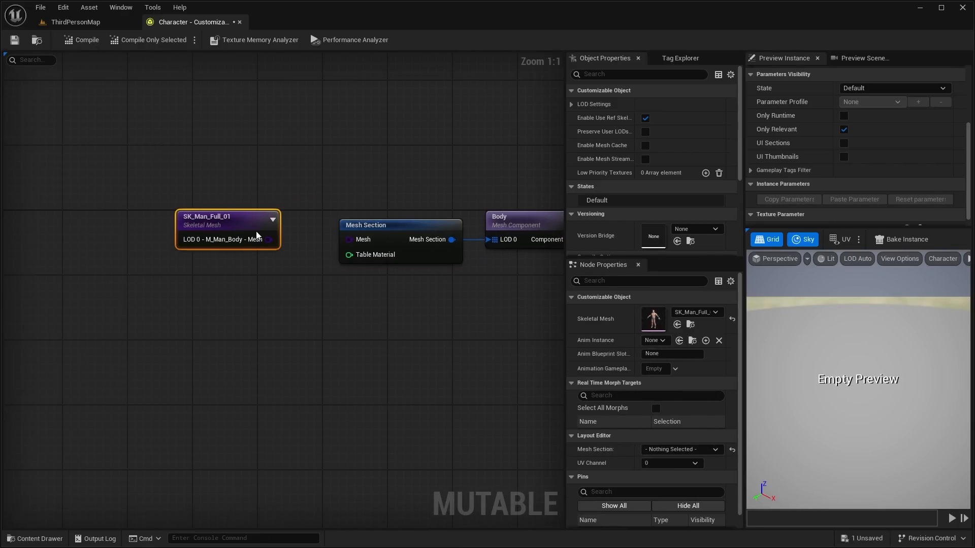
left_click(400, 225)
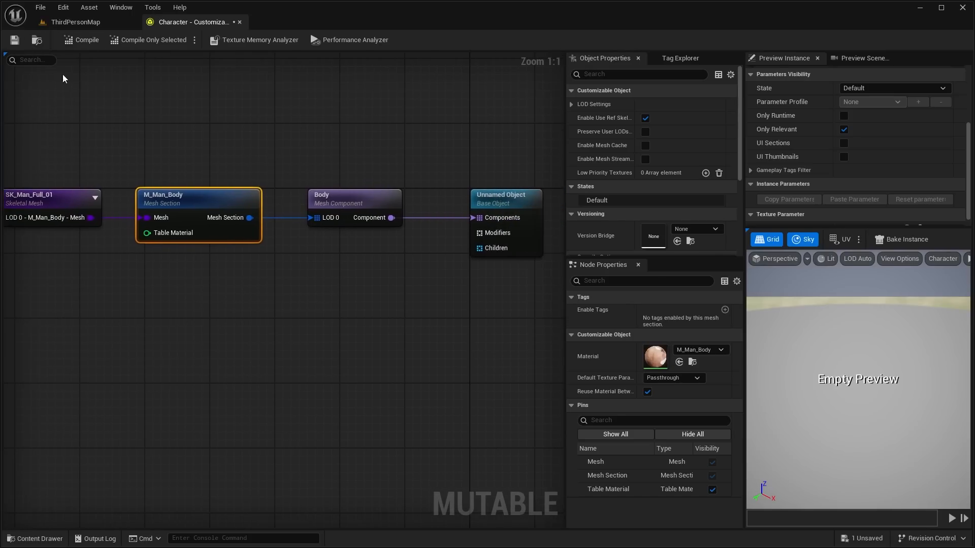
left_click(80, 40)
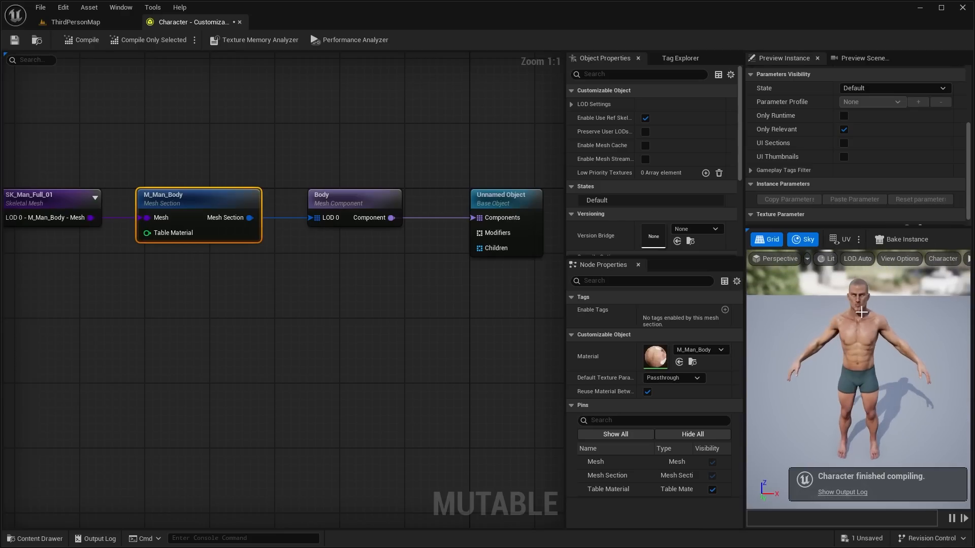
scroll("down", 3)
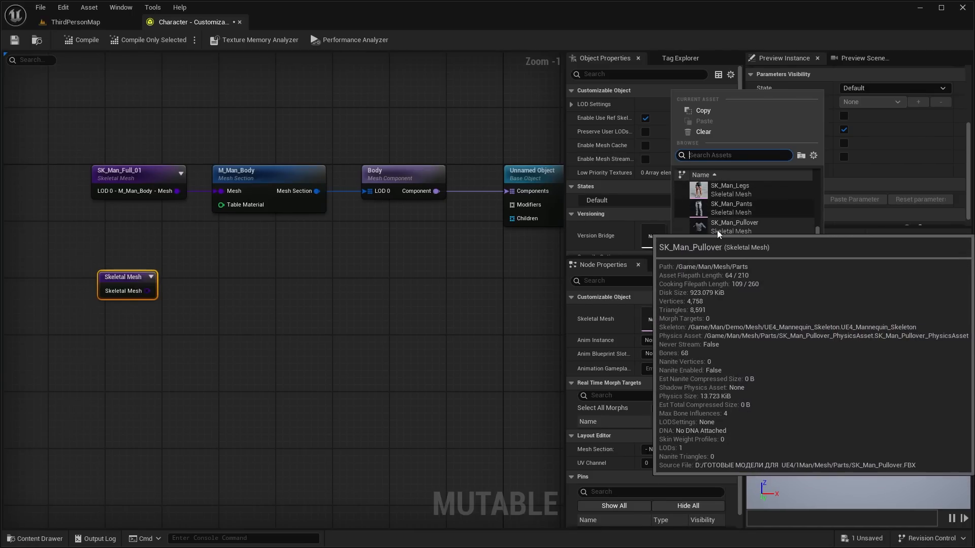
Assign SK_Man_Pullover, rename the copied component Shirt with the pullover reference mesh, and add its mesh section
left_click(733, 222)
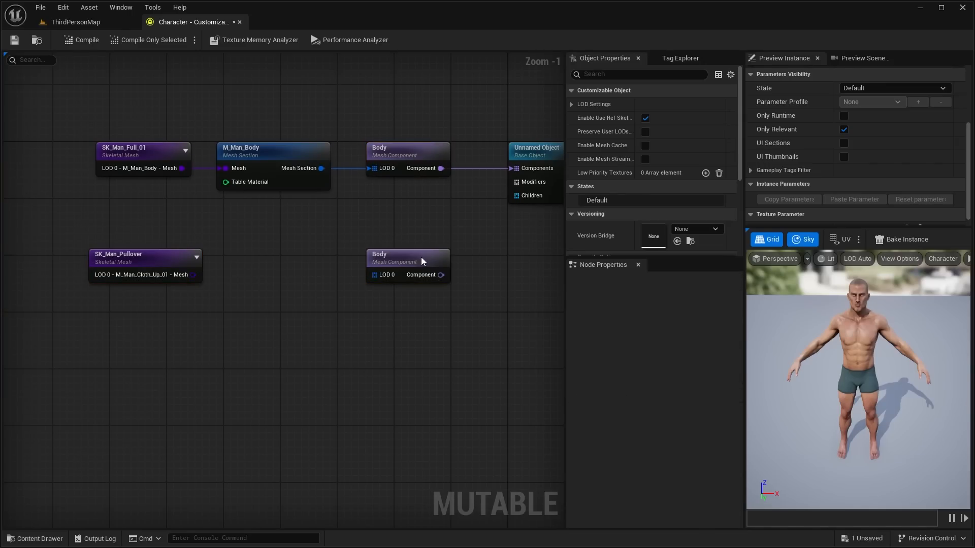
left_click(409, 265)
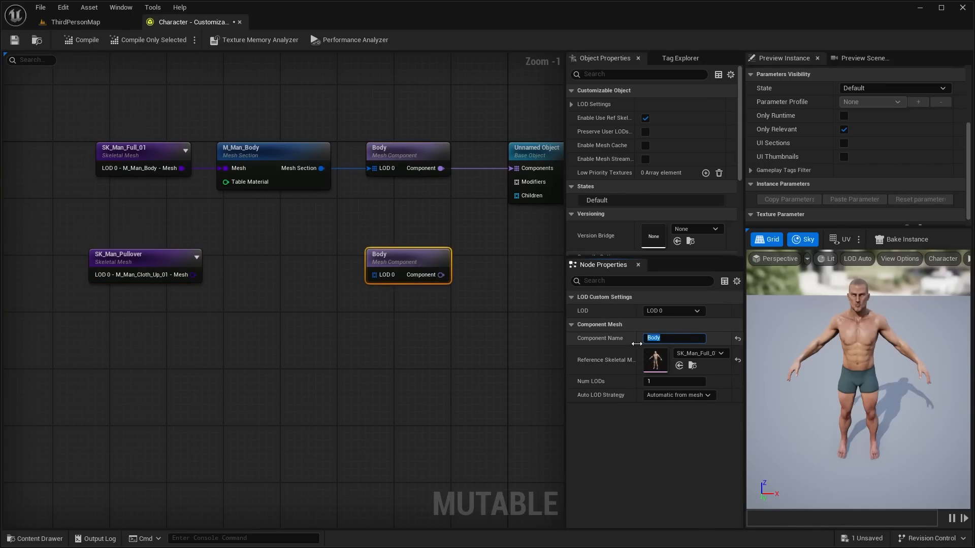
type("Shirt")
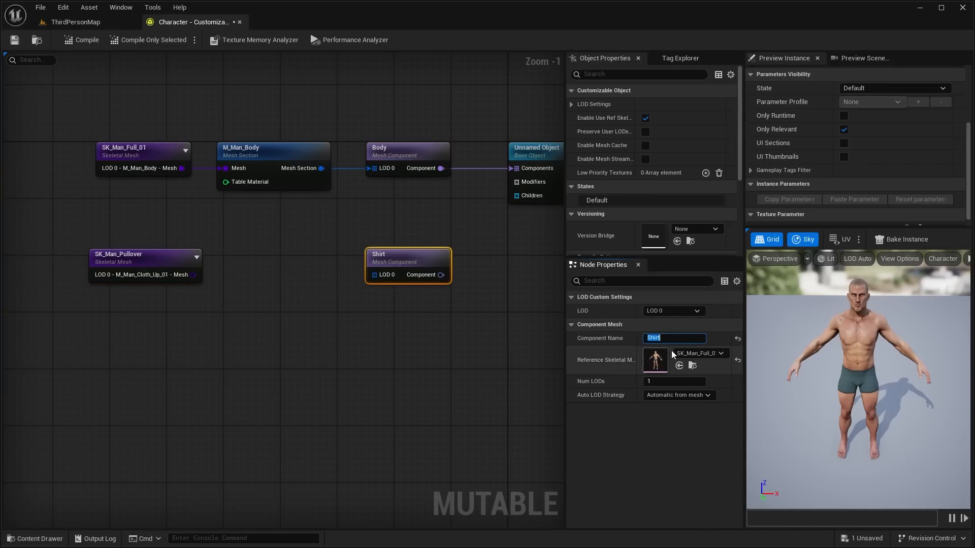
left_click(700, 353)
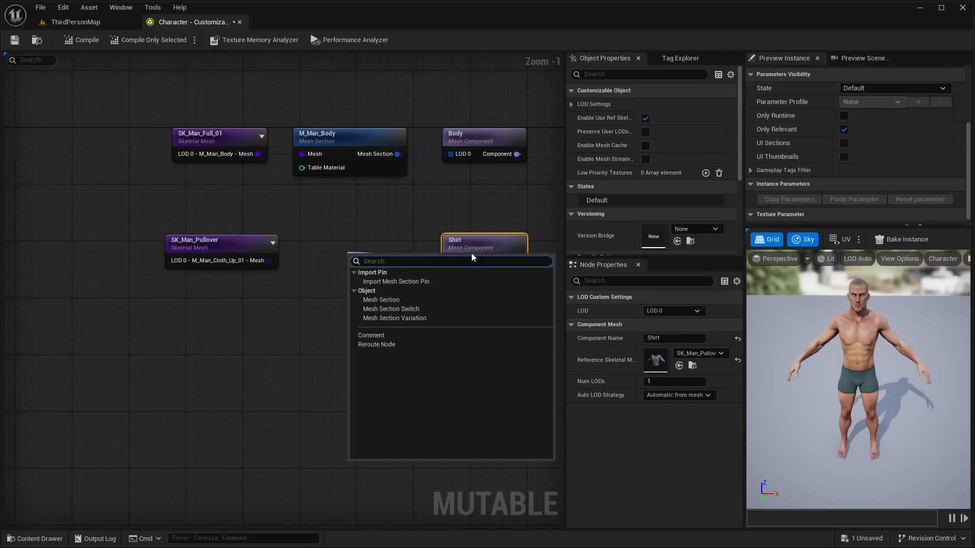
left_click(381, 300)
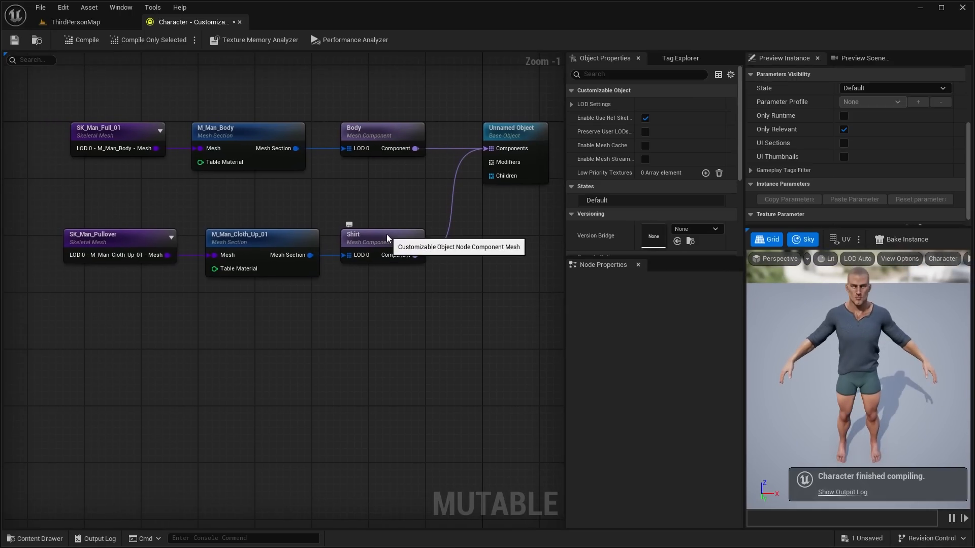
mouse_move(392, 235)
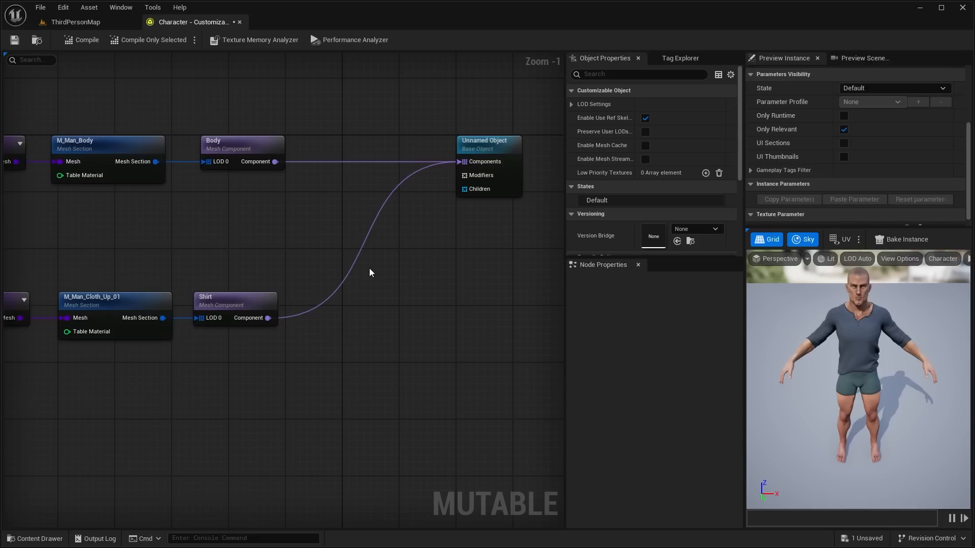
Add a Component Switch with an enum parameter renamed Shirts on its input
type("compo")
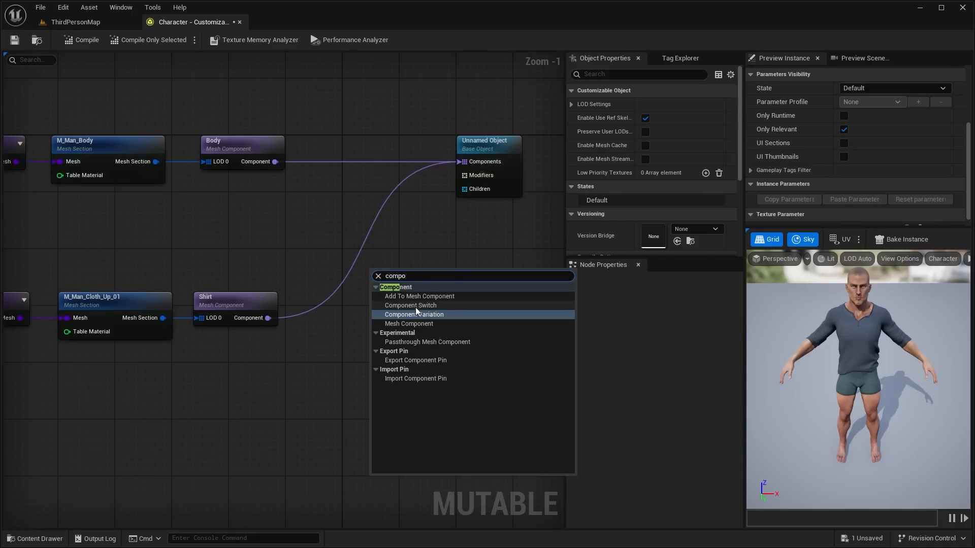
left_click(410, 306)
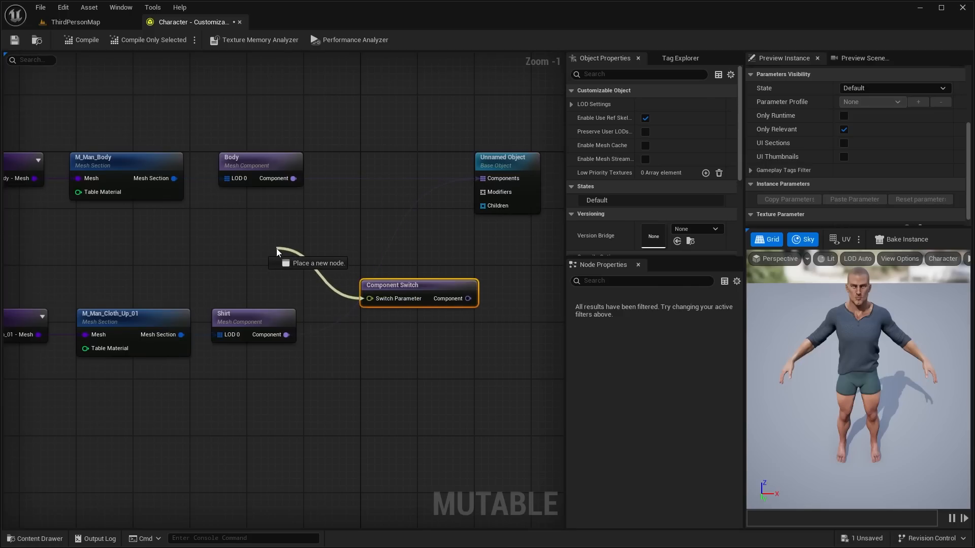
left_click(277, 252)
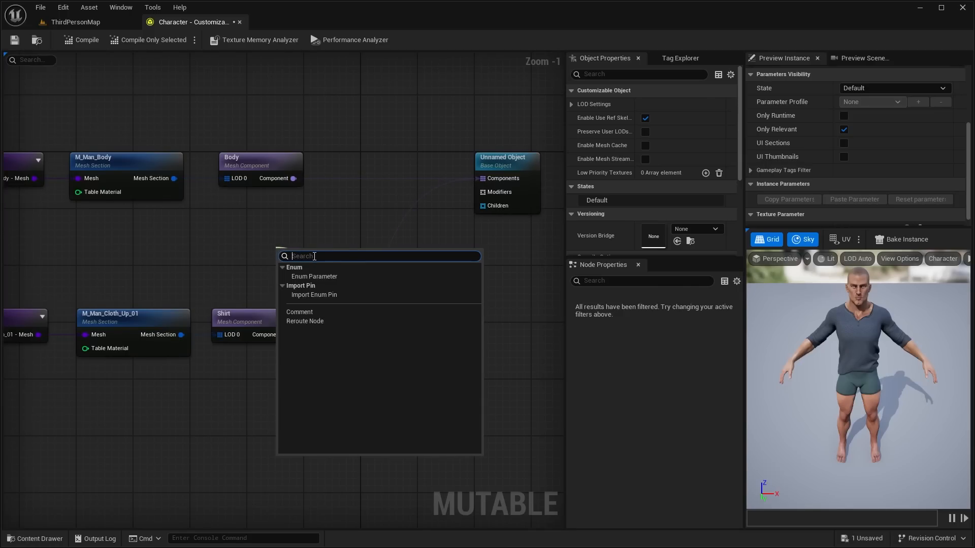
mouse_move(319, 281)
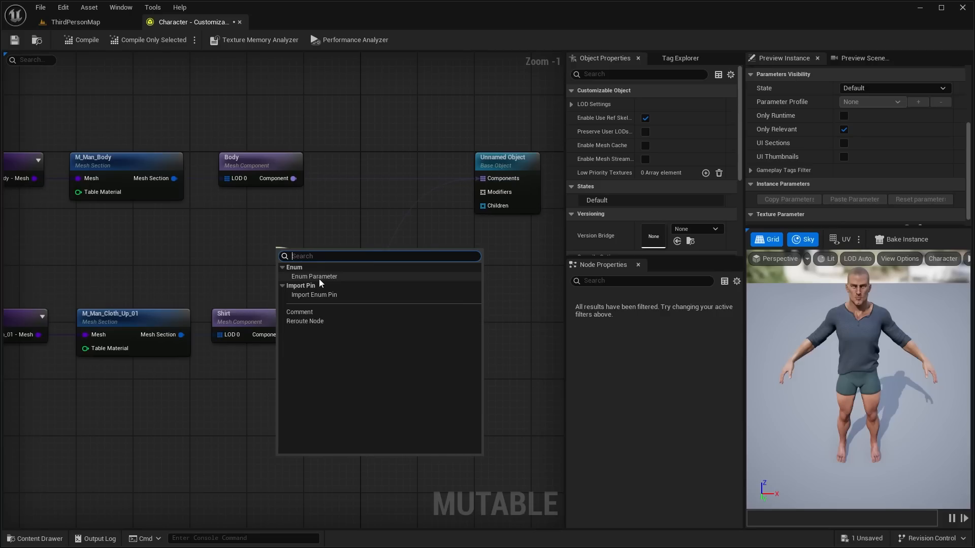
left_click(314, 276)
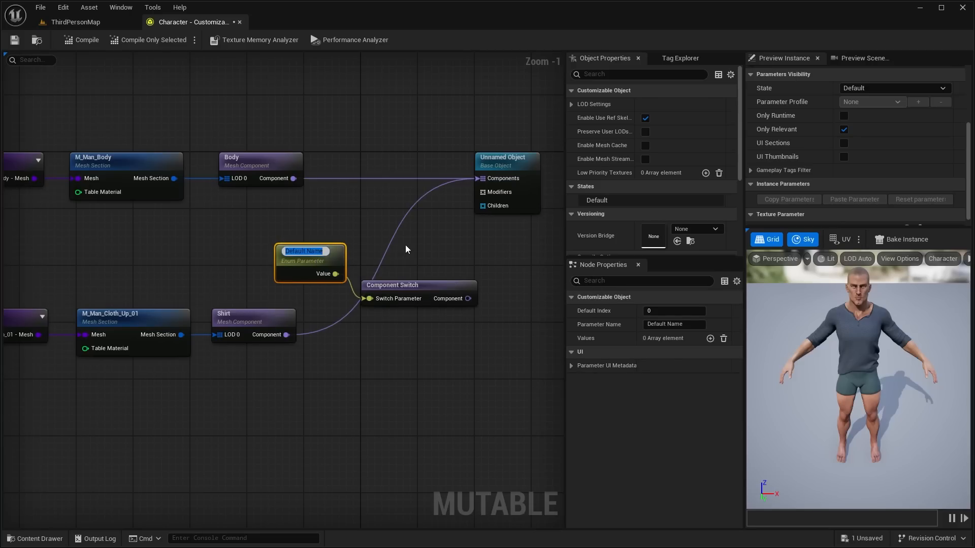
type("Shirts")
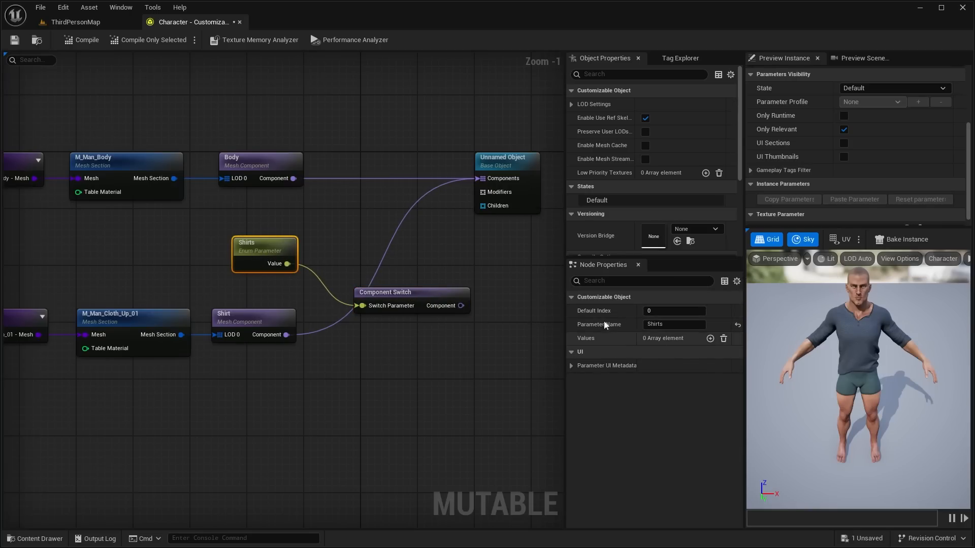
Give the Shirts parameter two values named Shirt and None
left_click(710, 337)
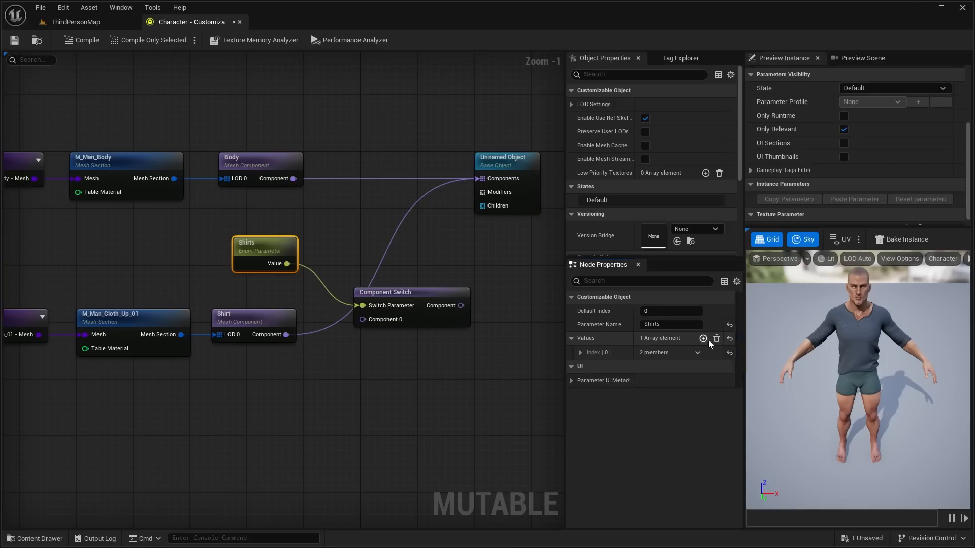
left_click(704, 339)
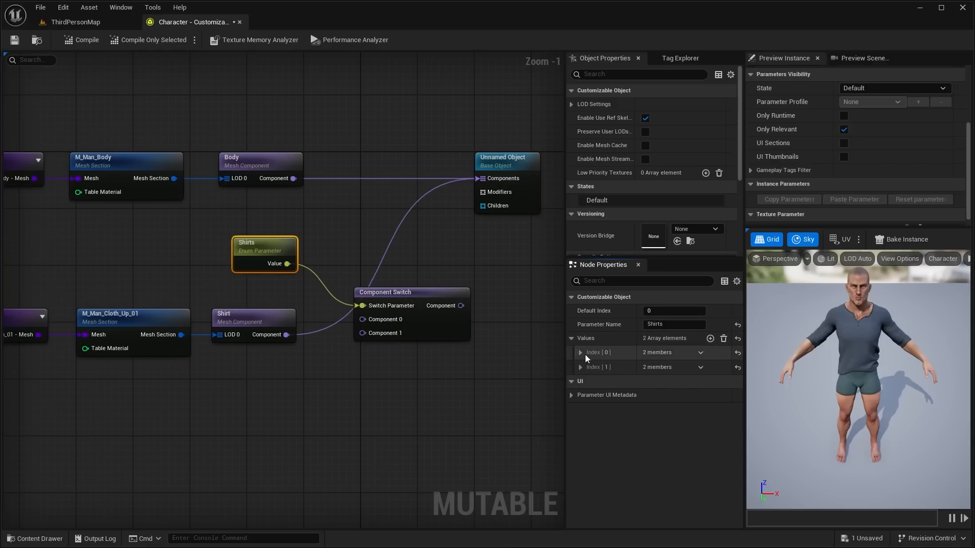
left_click(579, 353)
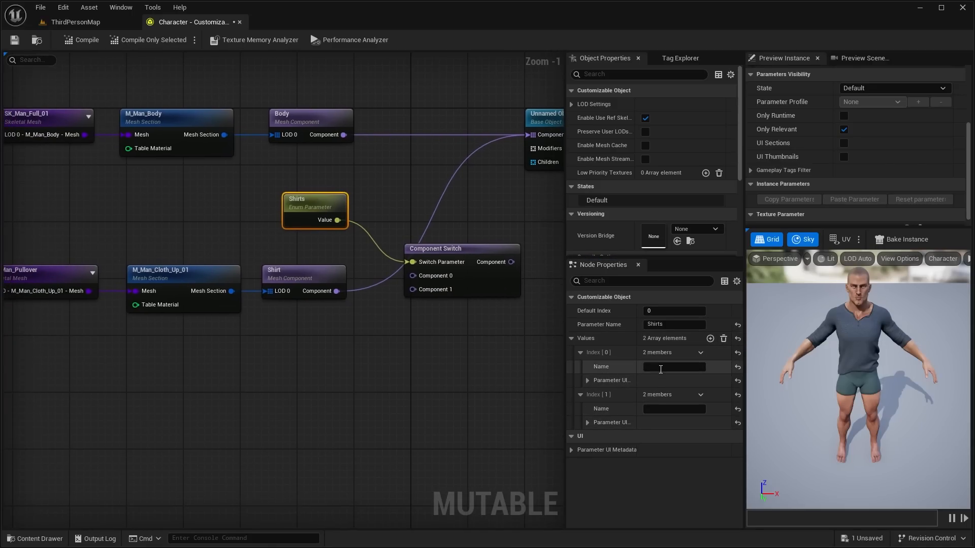
left_click(674, 366)
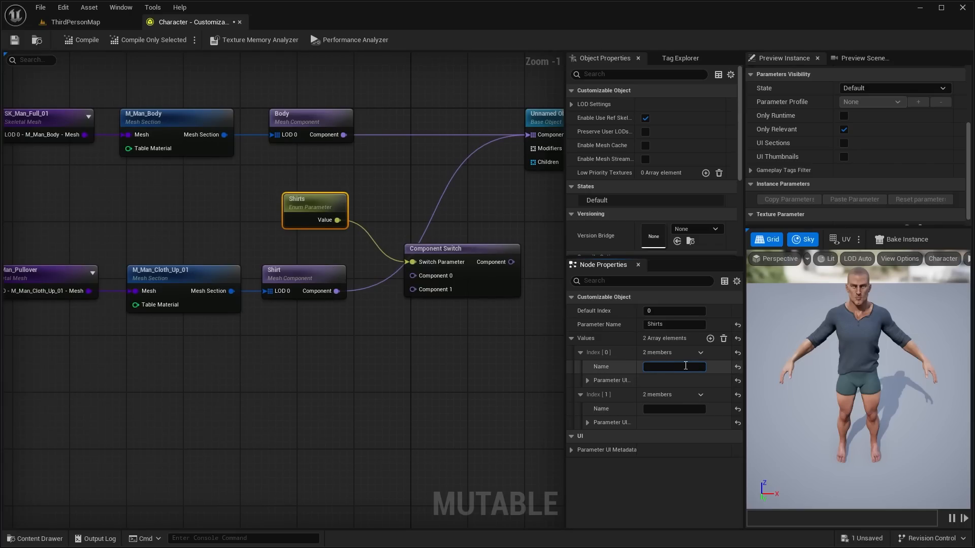
type("Shirt")
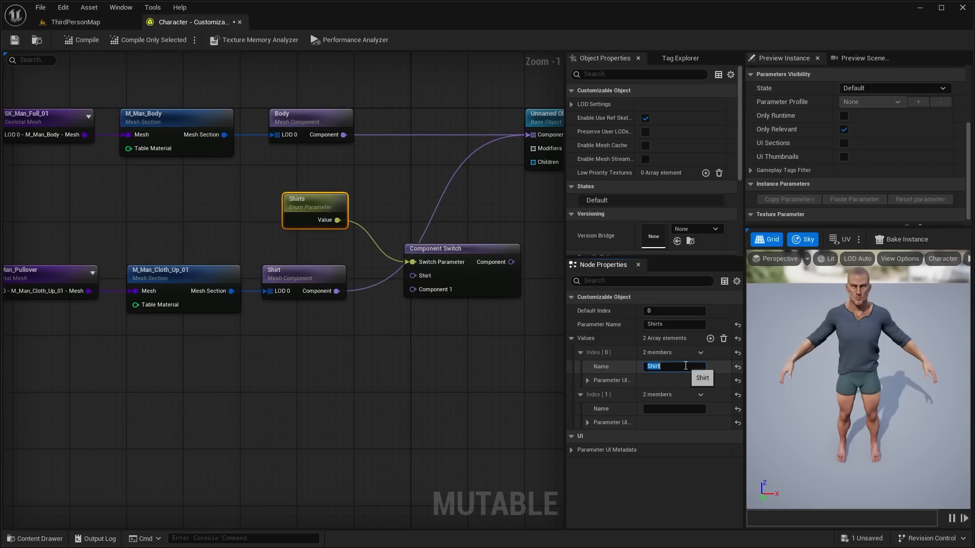
left_click(674, 408)
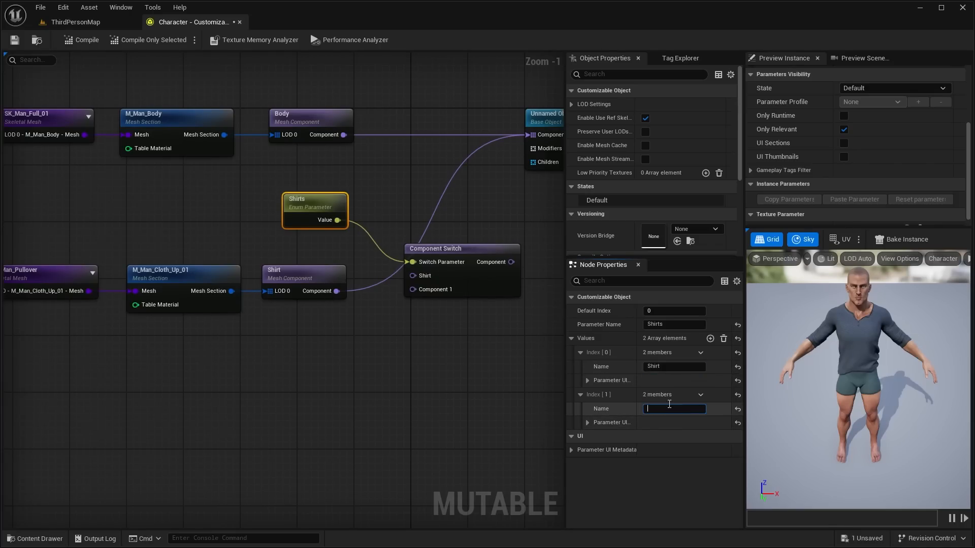
type("None")
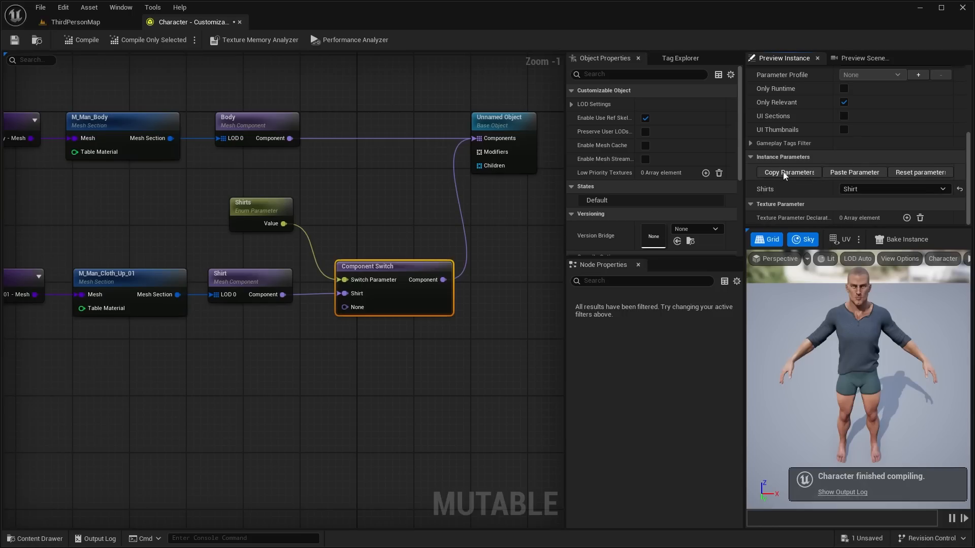
mouse_move(764, 195)
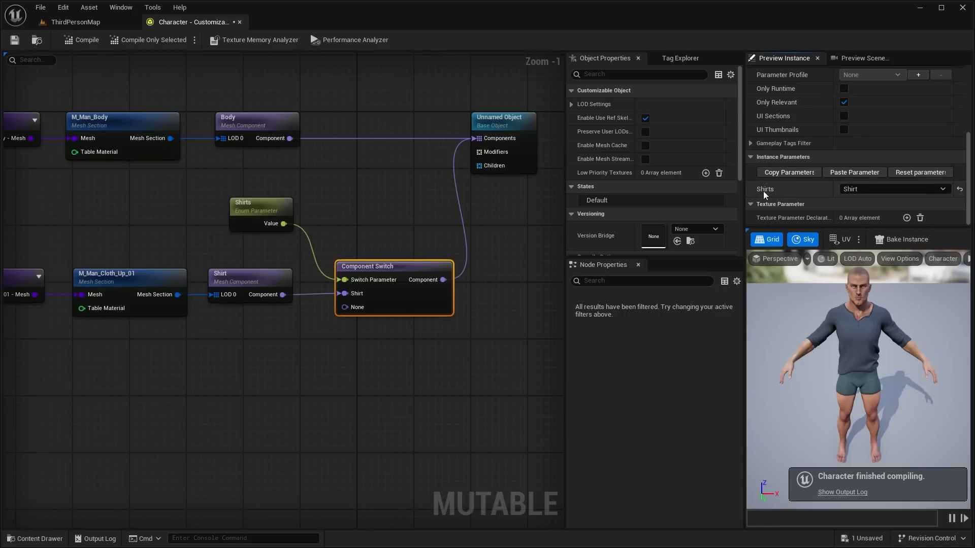
Switch the preview's Shirts value to None and back to Shirt to toggle the pullover
left_click(892, 189)
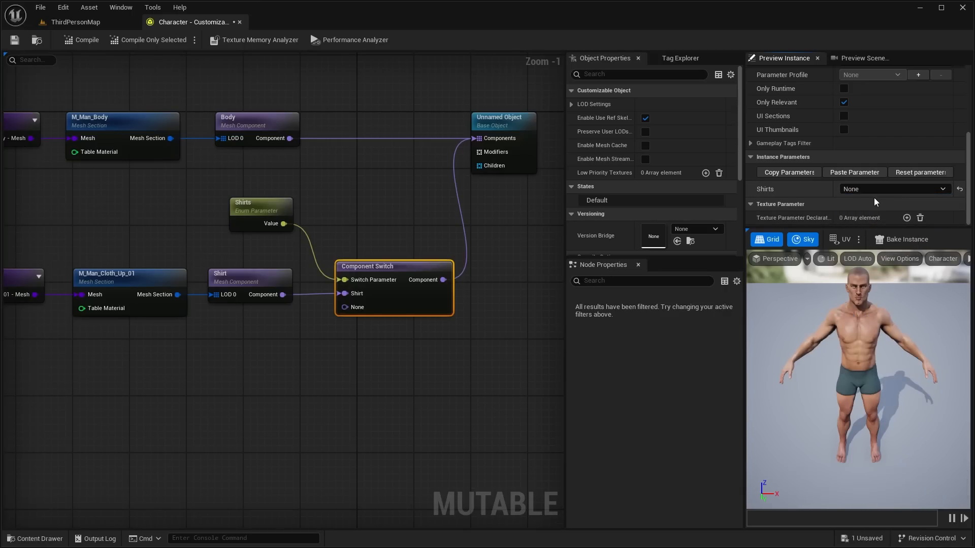
left_click(892, 189)
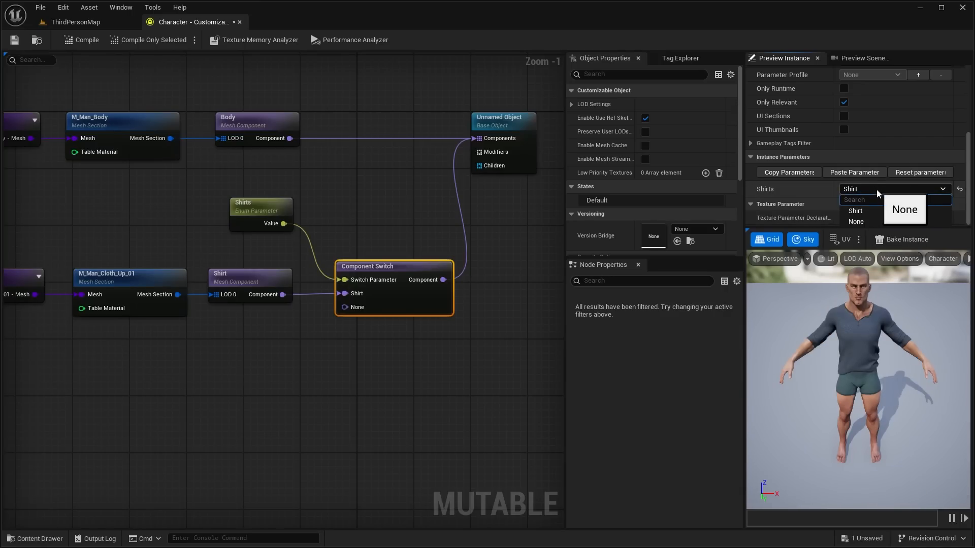
left_click(855, 223)
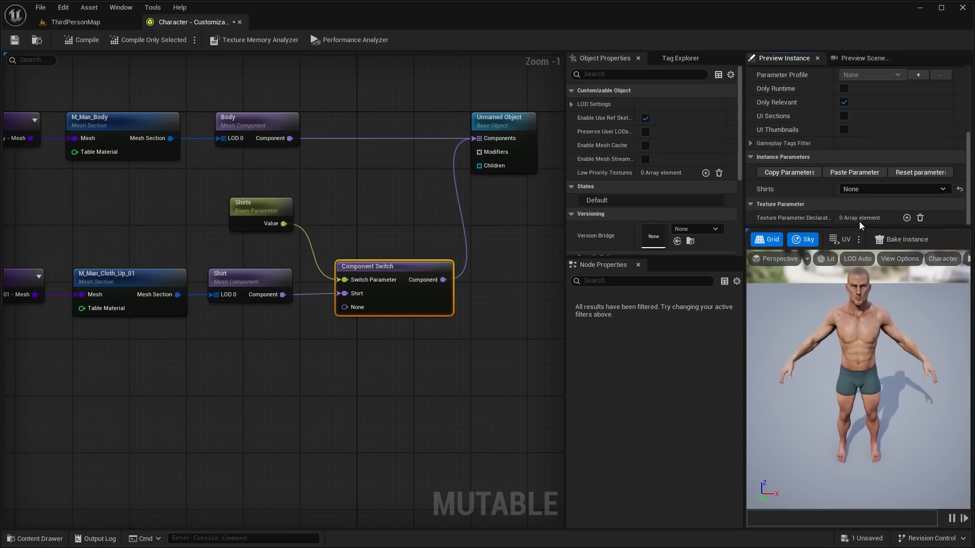
left_click(893, 189)
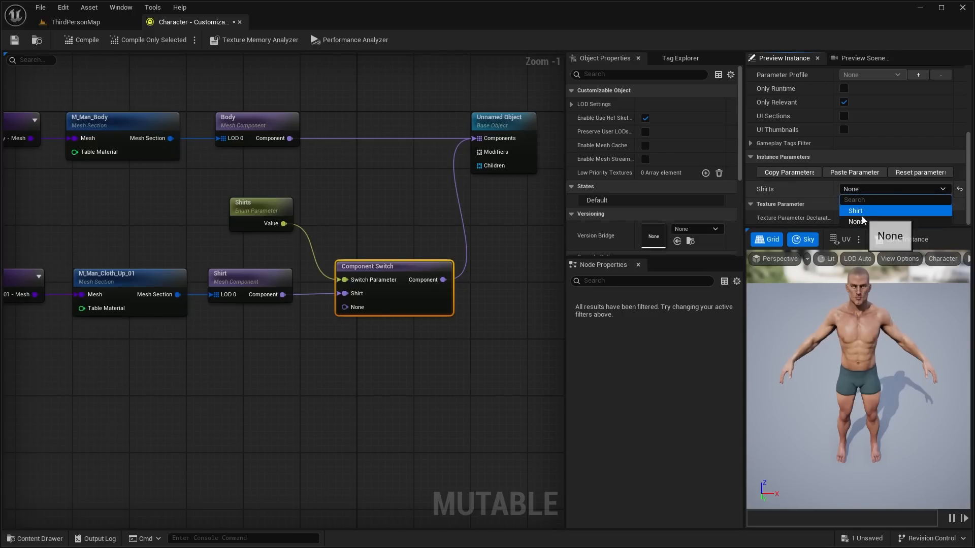
left_click(855, 211)
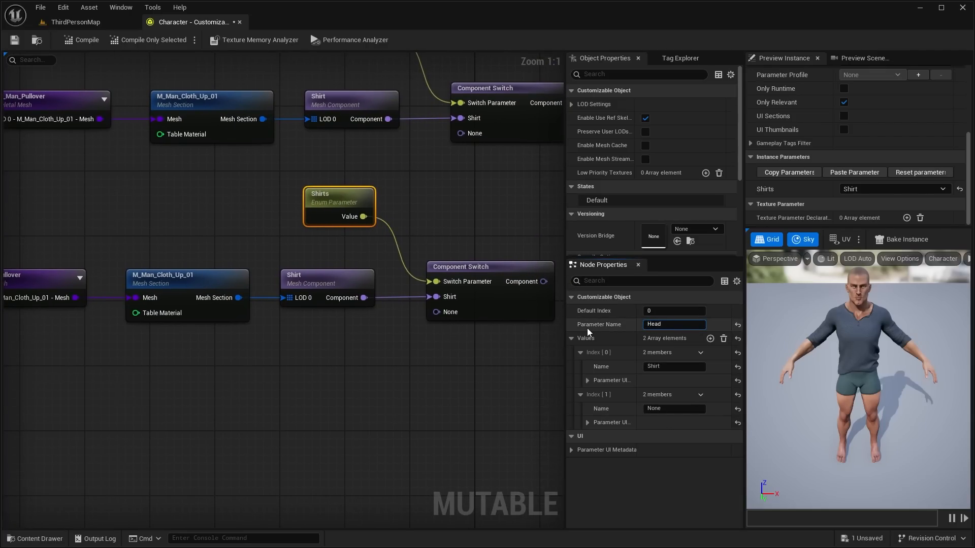
Name the copied enum HeadAccessories with Balacava and ClothMask values plus a third None element
type("HeadAccessories")
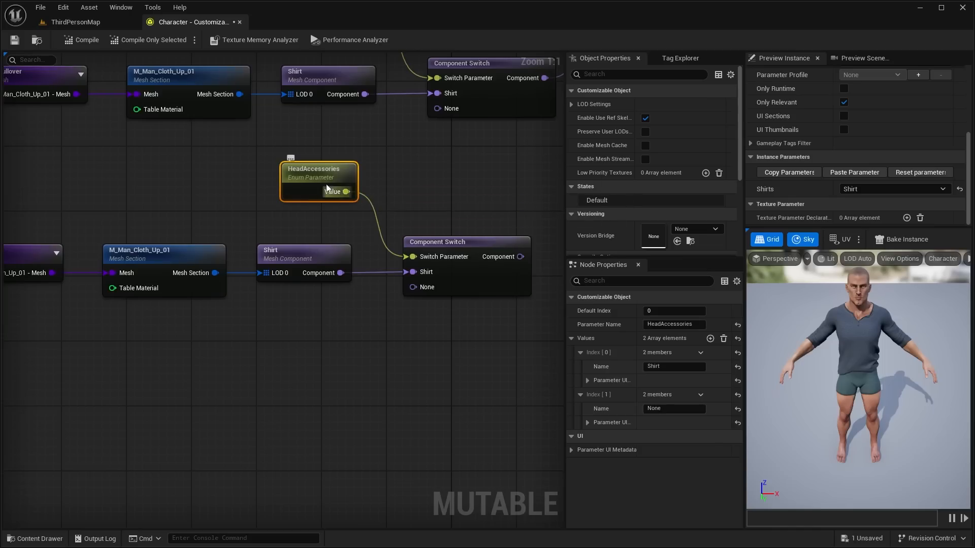
double_click(673, 367)
type("Balacava")
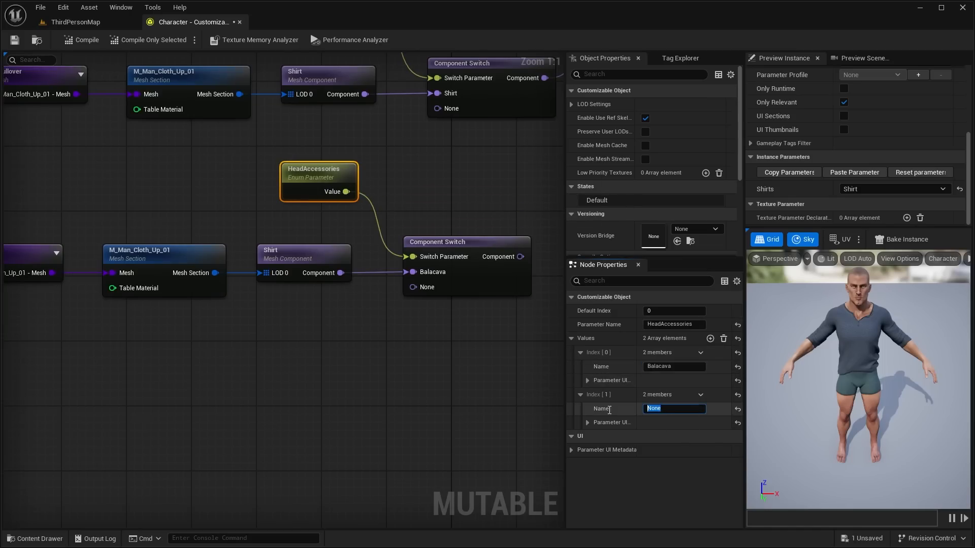
type("ClothMask")
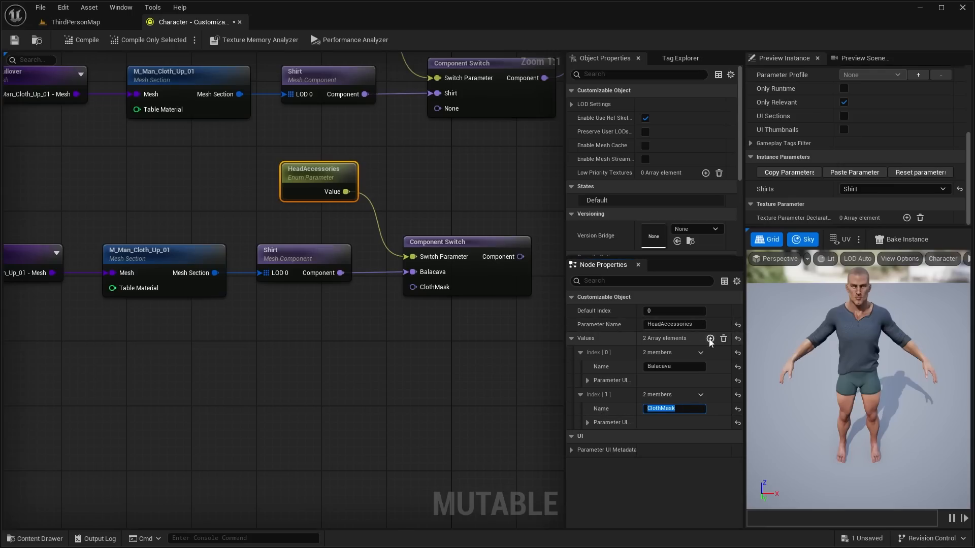
left_click(710, 338)
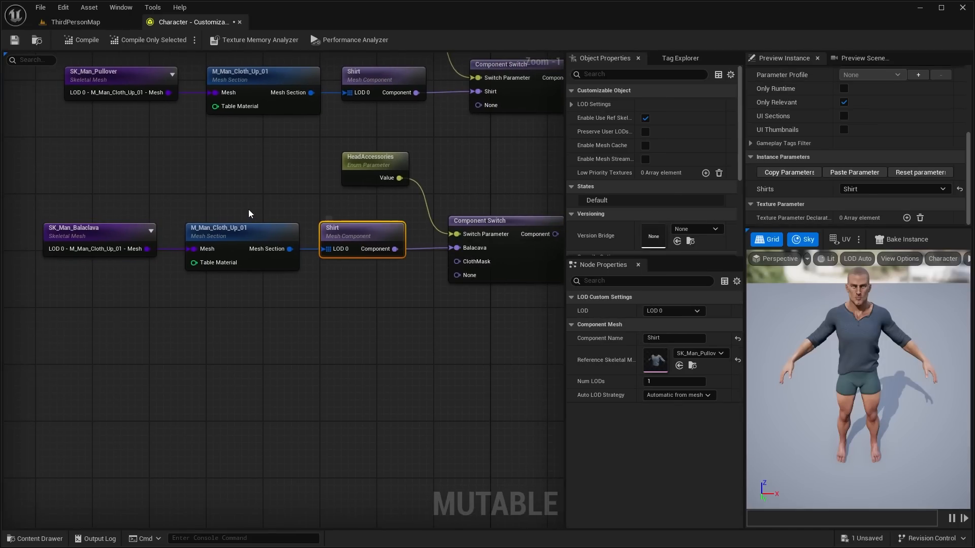
Begin renaming the copied mesh component to Balacava for the balaclava branch
double_click(673, 338)
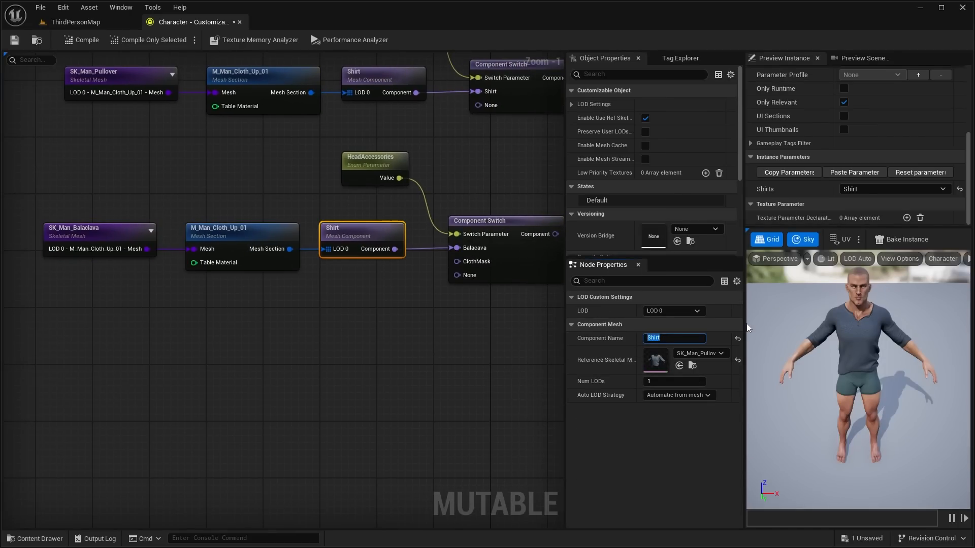
type("Balacava")
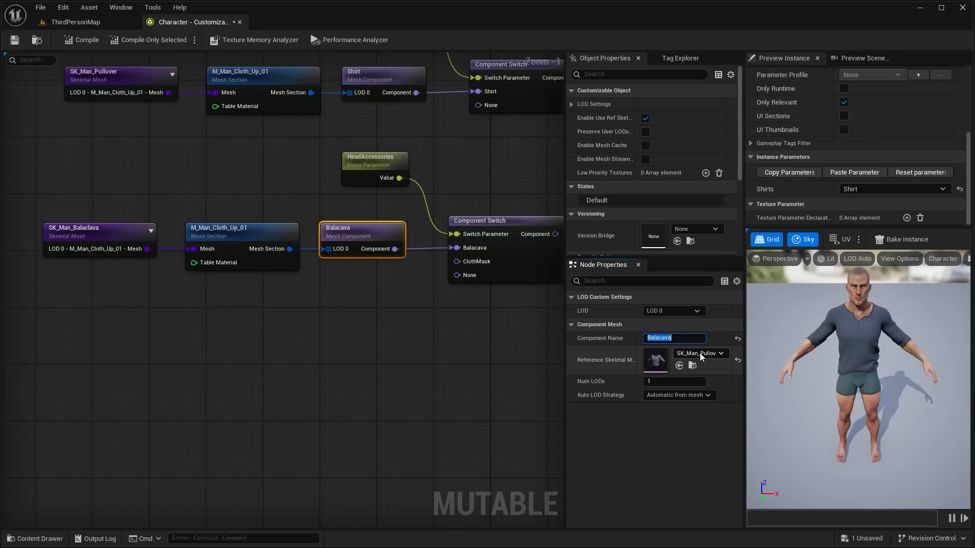
Base the Balacava component on SK_Man_Balaclava and duplicate its skeletal mesh chain
left_click(720, 353)
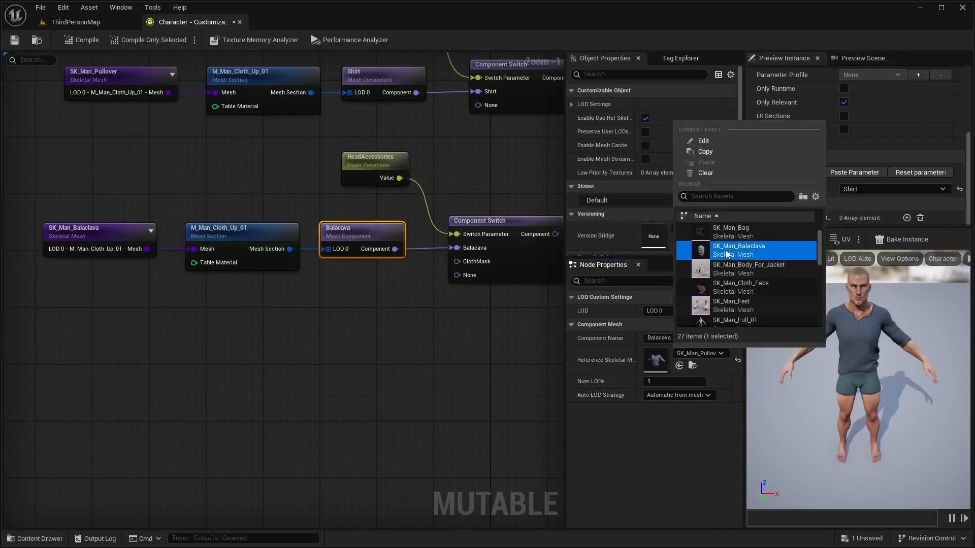
left_click(737, 250)
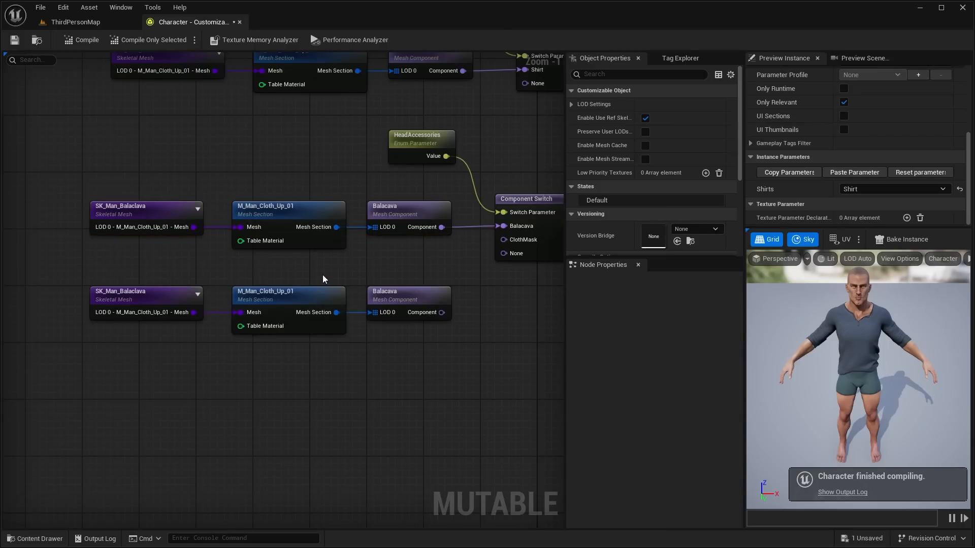
left_click(137, 292)
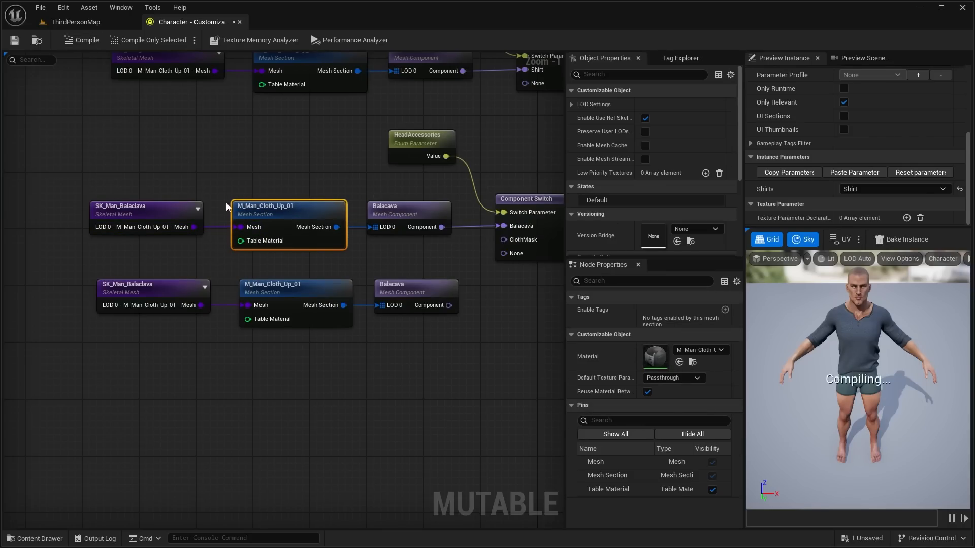
left_click(149, 295)
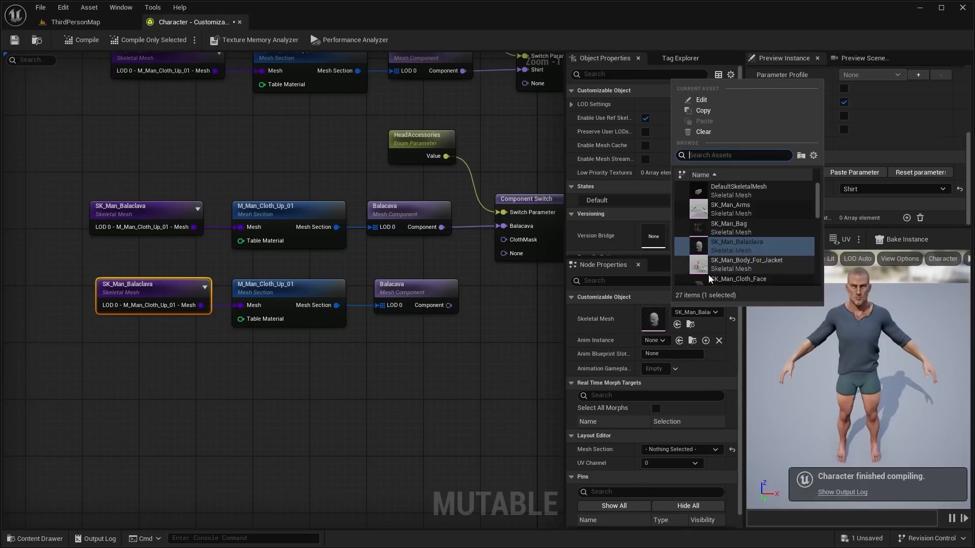
Swap the copied node's mesh to SK_Man_Cloth_Face and wire the ClothMask branch into the head switch
left_click(739, 279)
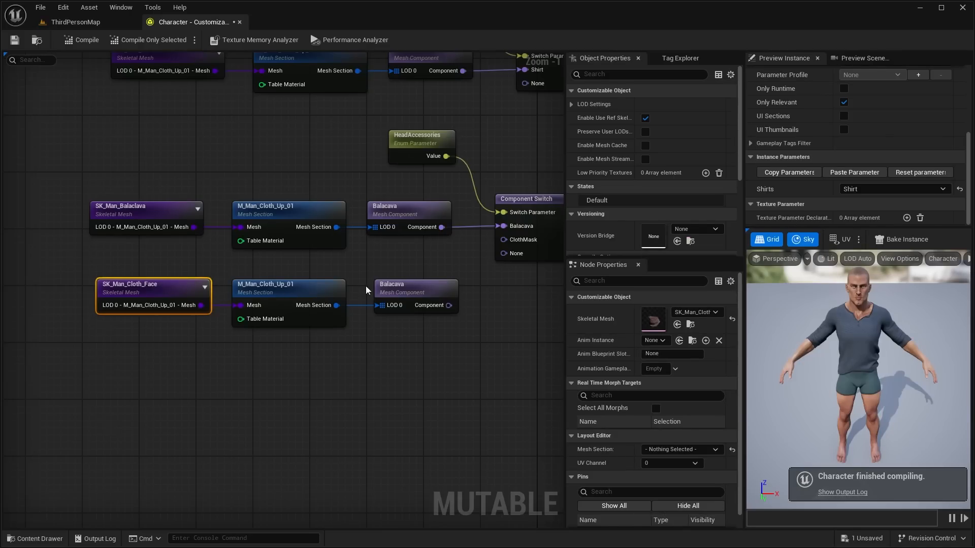
left_click(414, 287)
type("ClothMask")
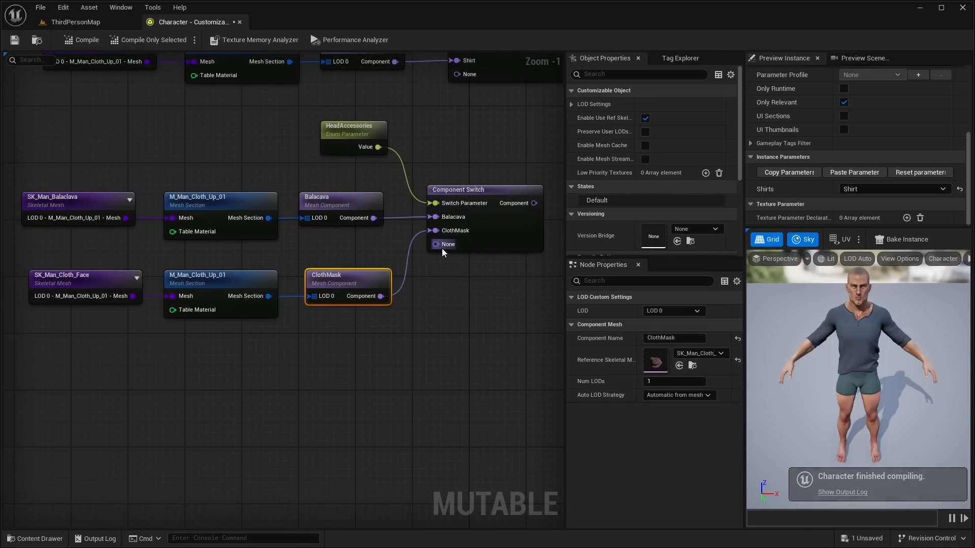
scroll("down", 3)
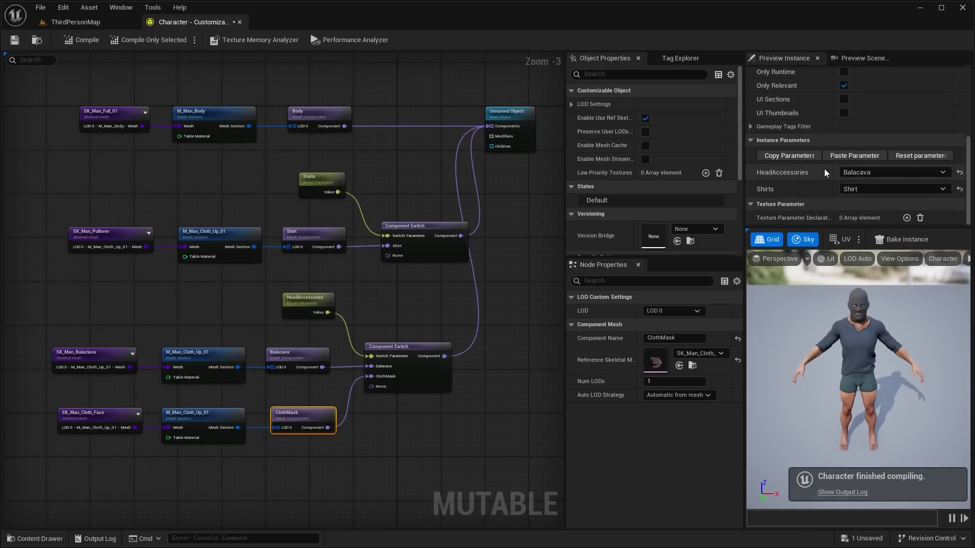
Cycle the preview's HeadAccessories between None, Balacava and ClothMask to test each option
left_click(893, 173)
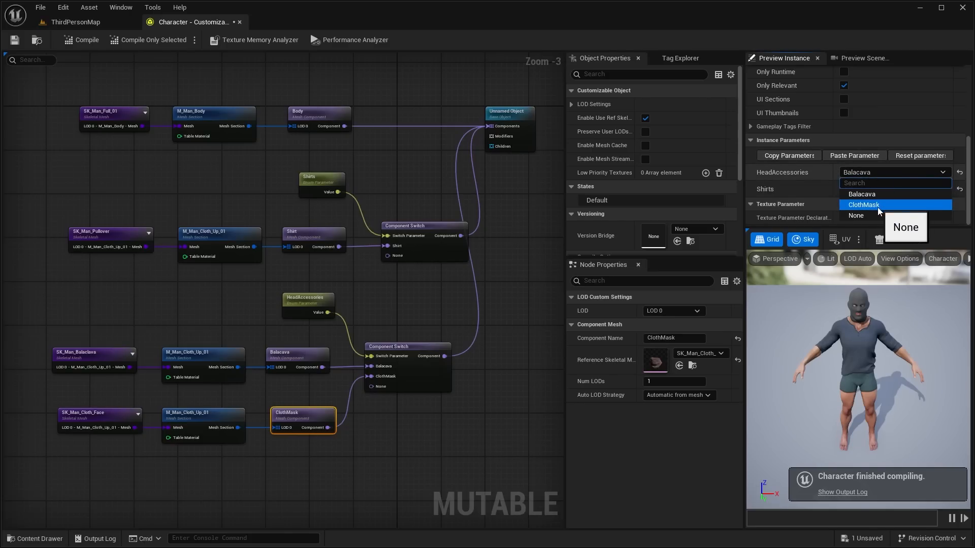
left_click(864, 204)
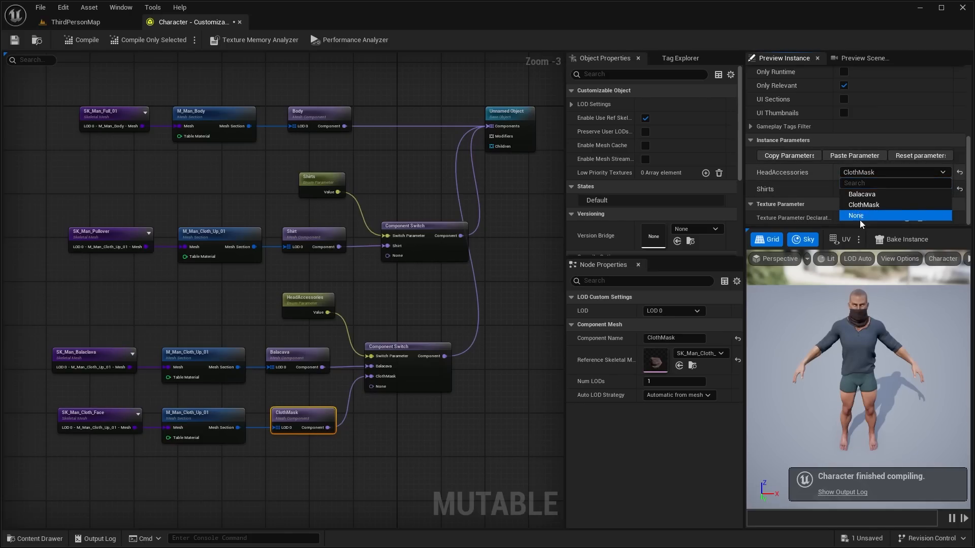
left_click(856, 216)
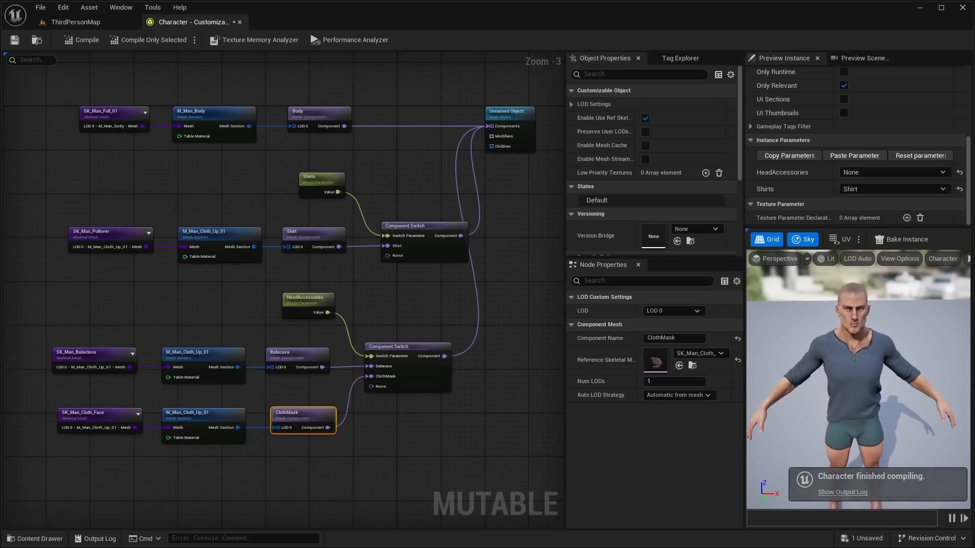
left_click(893, 173)
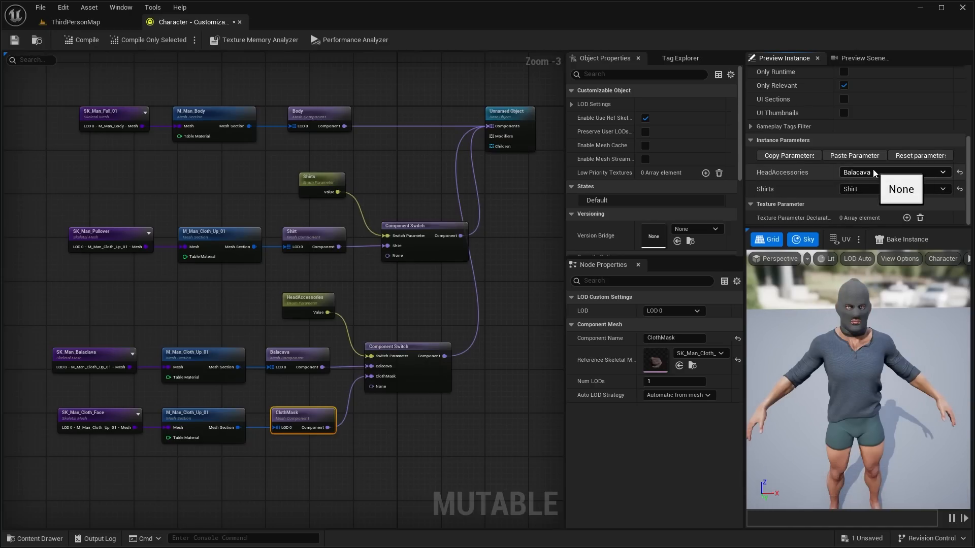
left_click(893, 172)
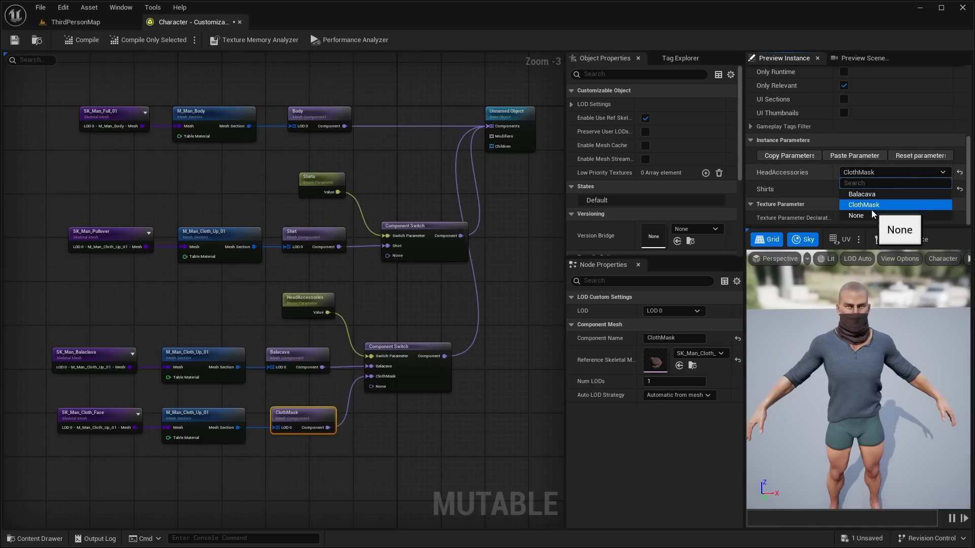
left_click(855, 215)
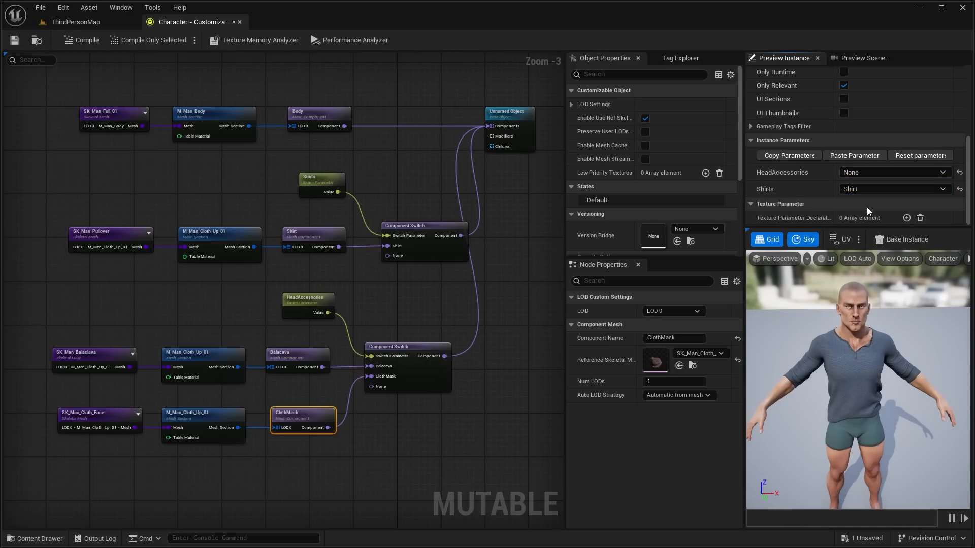
left_click(894, 189)
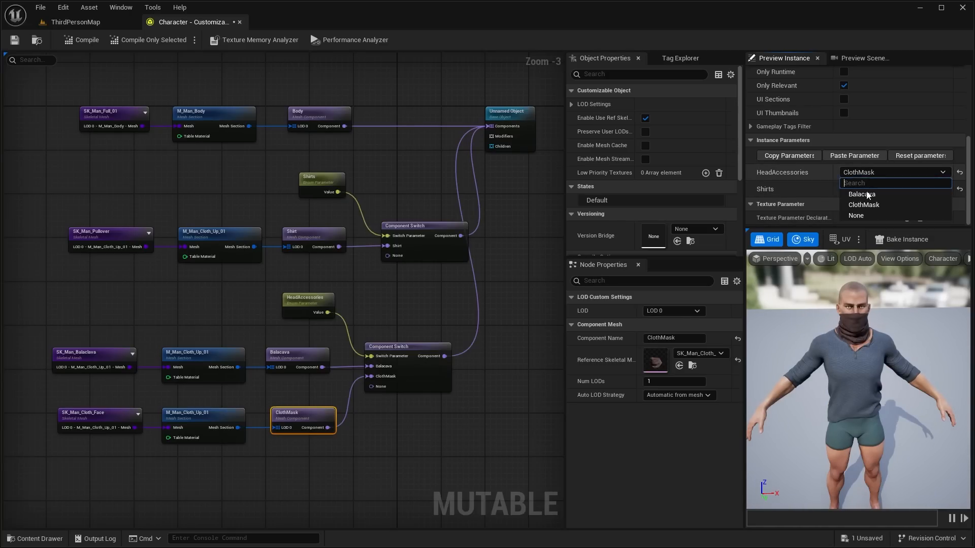
Set HeadAccessories back to Balacava so the preview character wears the balaclava
left_click(862, 194)
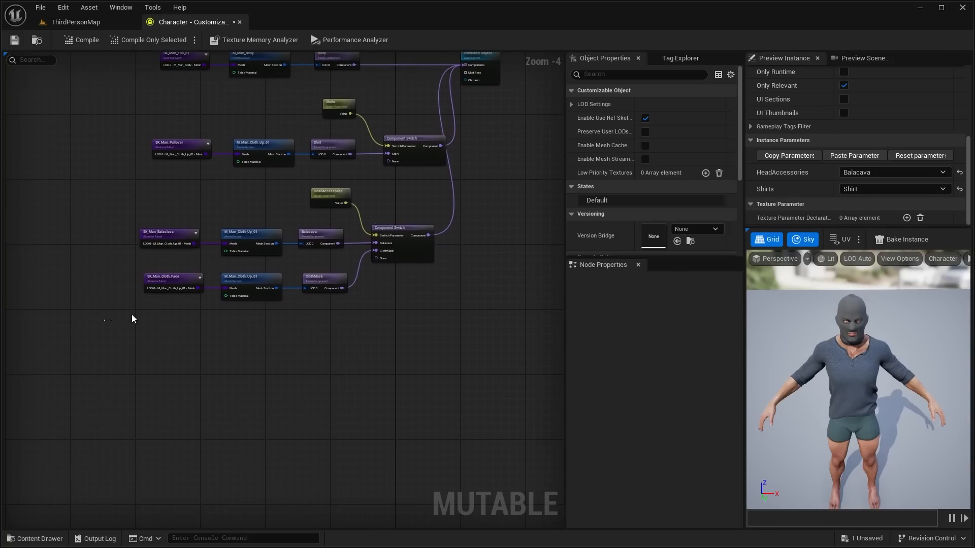
mouse_move(889, 331)
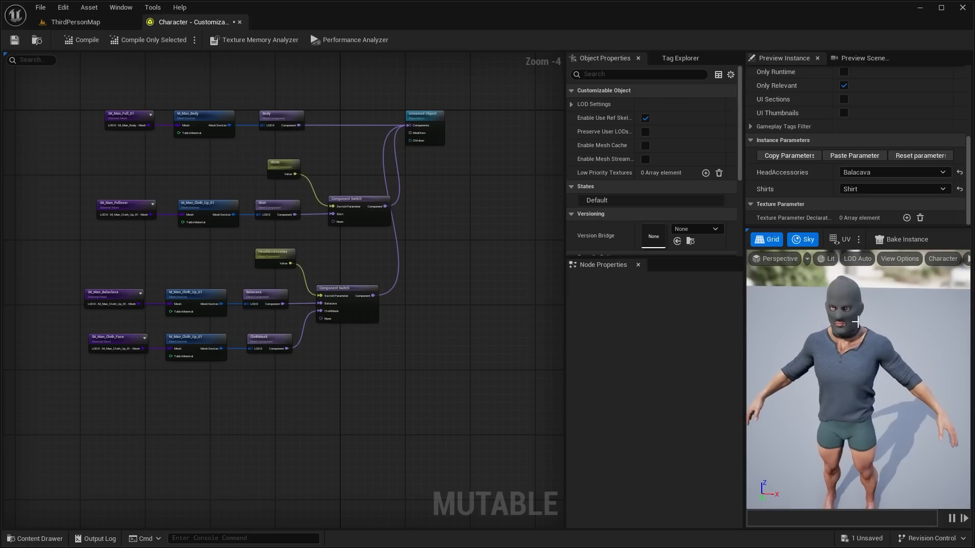
mouse_move(866, 302)
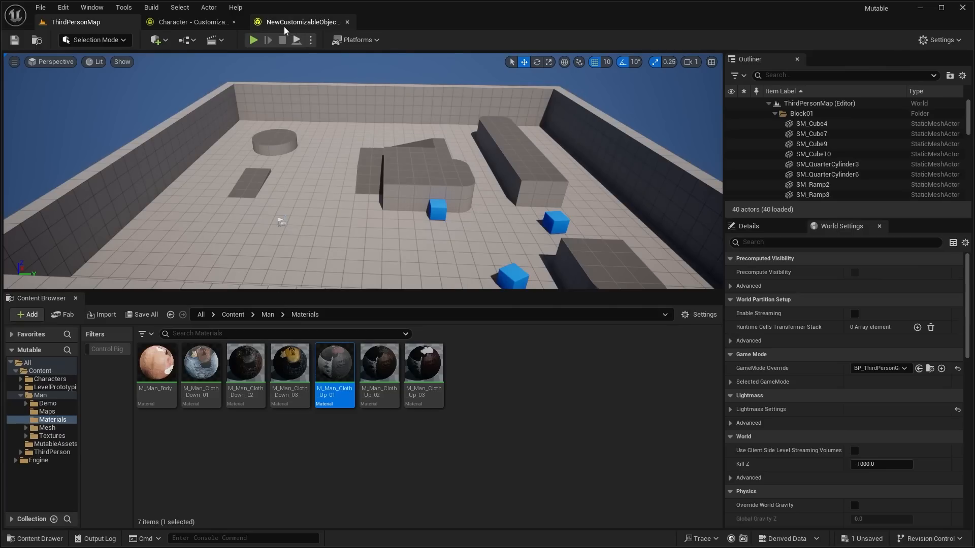
Go to the Content folder and switch editor tabs, landing on the fuller NewCustomizableObject
left_click(232, 314)
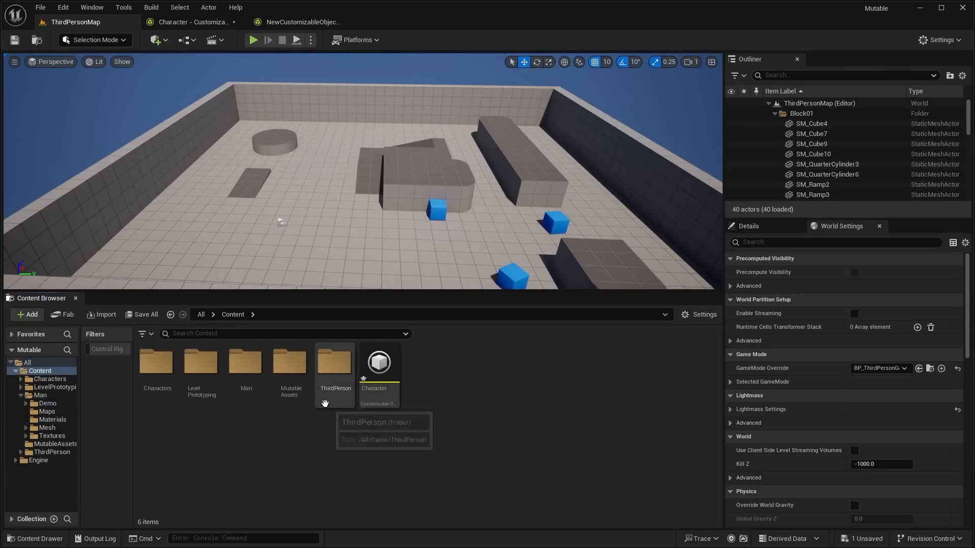
left_click(302, 22)
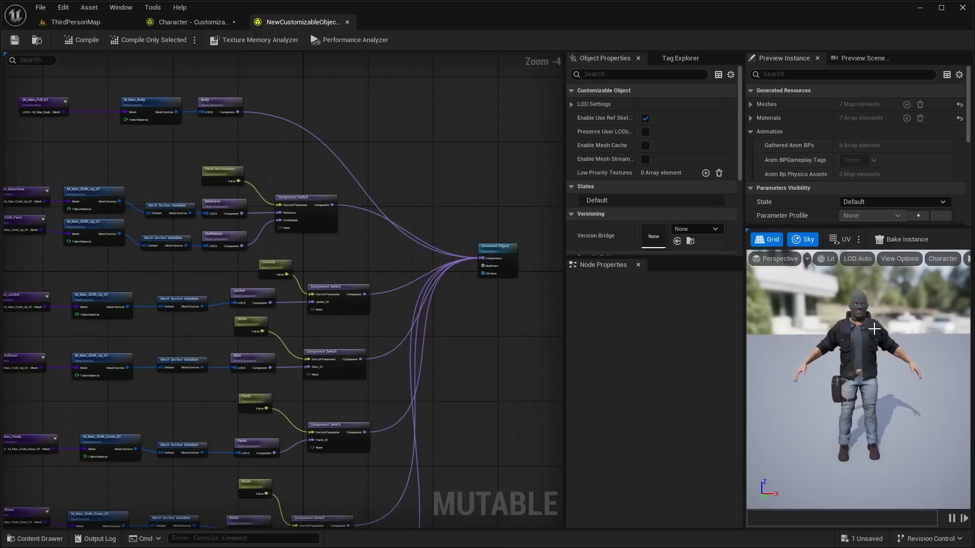
left_click(193, 21)
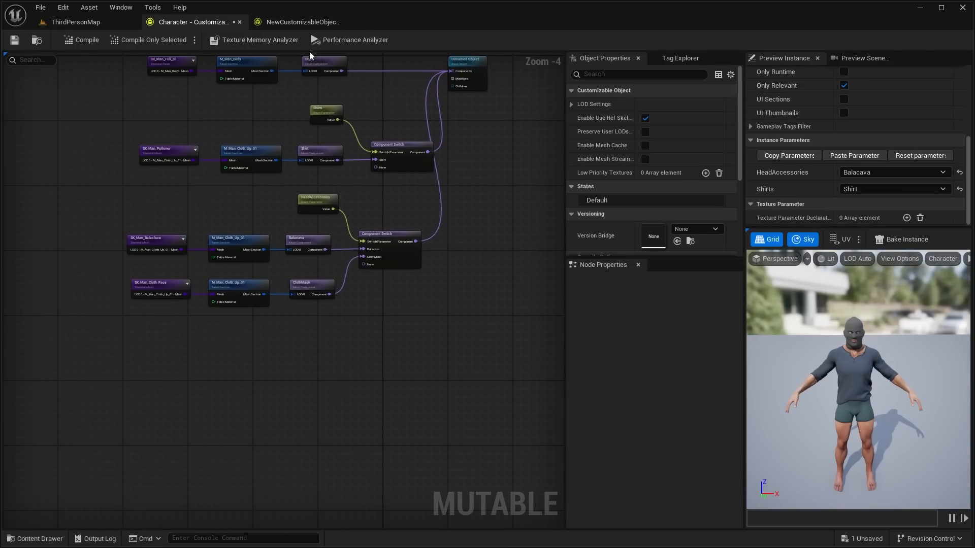
left_click(304, 21)
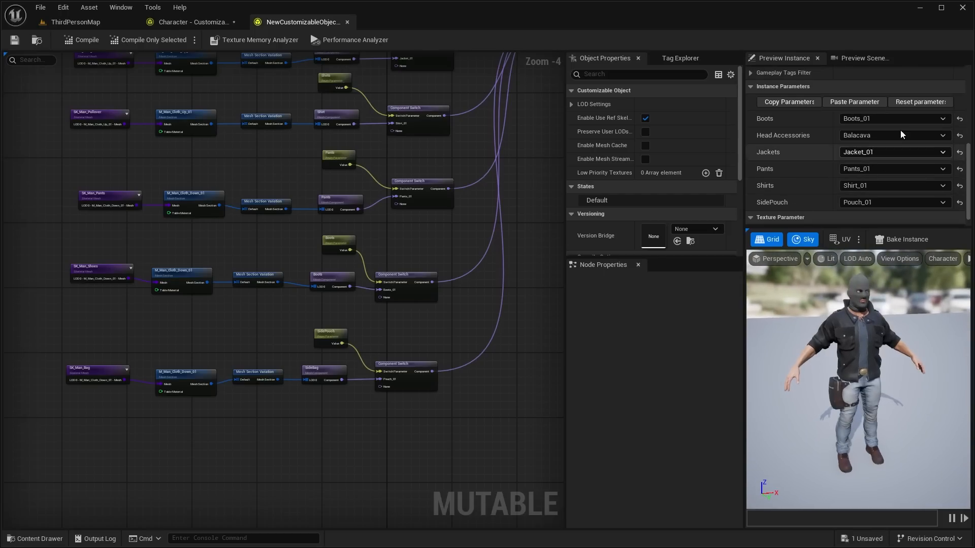
Preview with Head Accessories ClothMask, Jackets None and SidePouch restored to Pouch_01
left_click(893, 117)
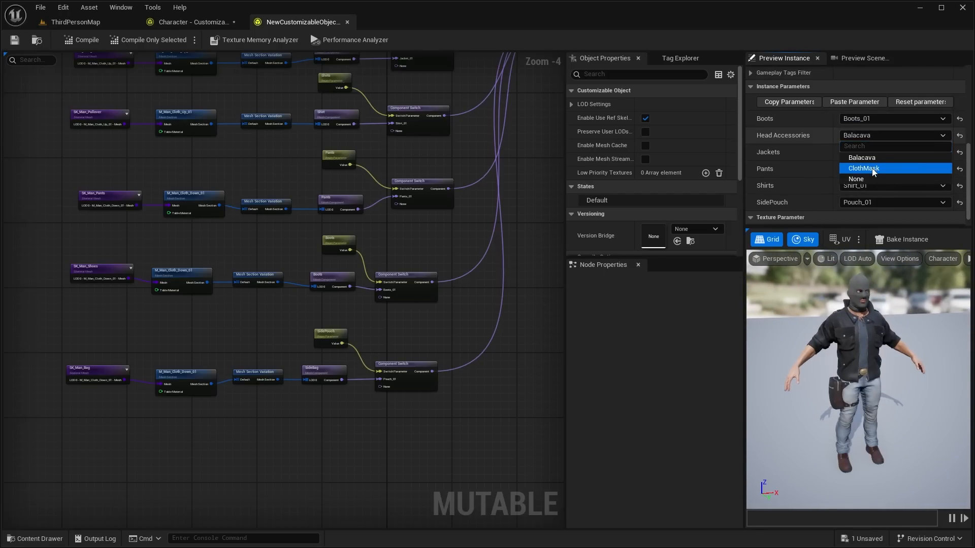
left_click(864, 168)
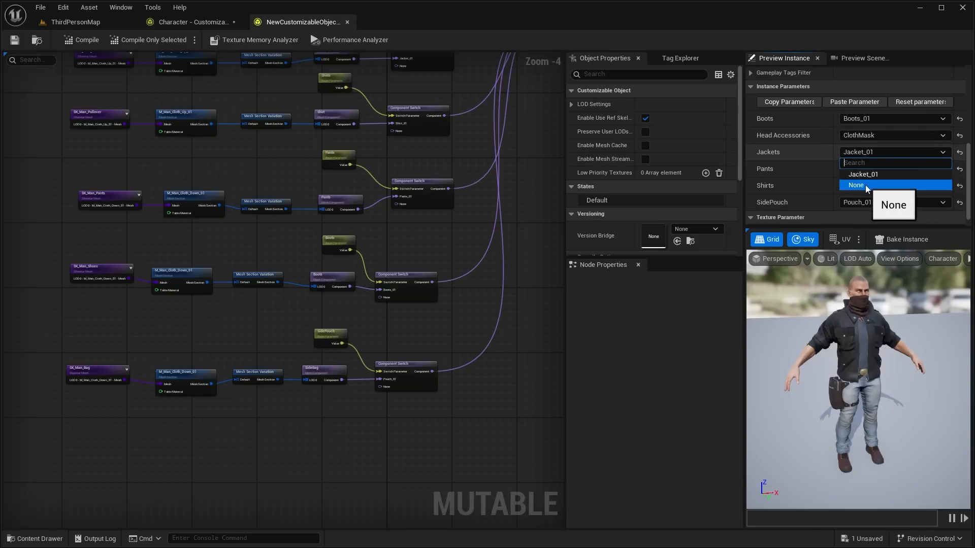
left_click(856, 185)
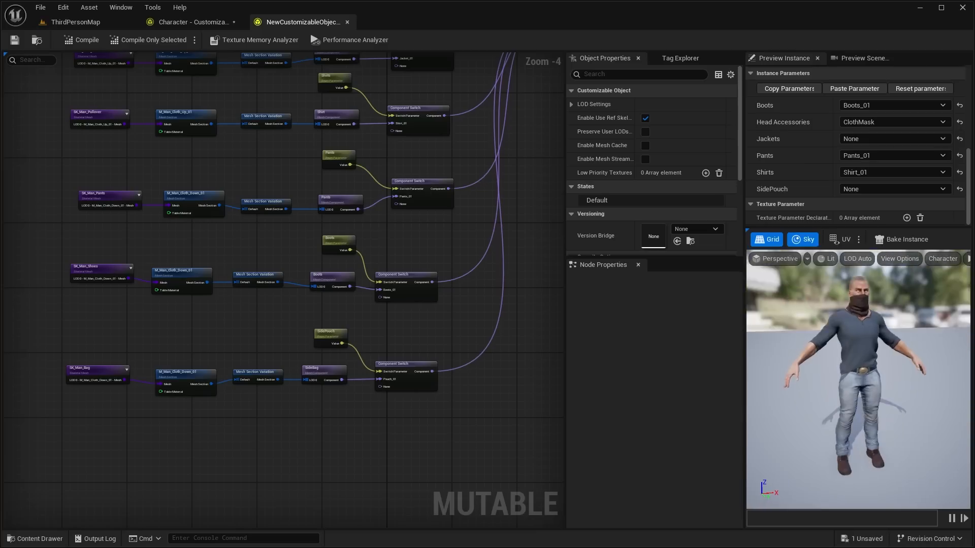
left_click(891, 189)
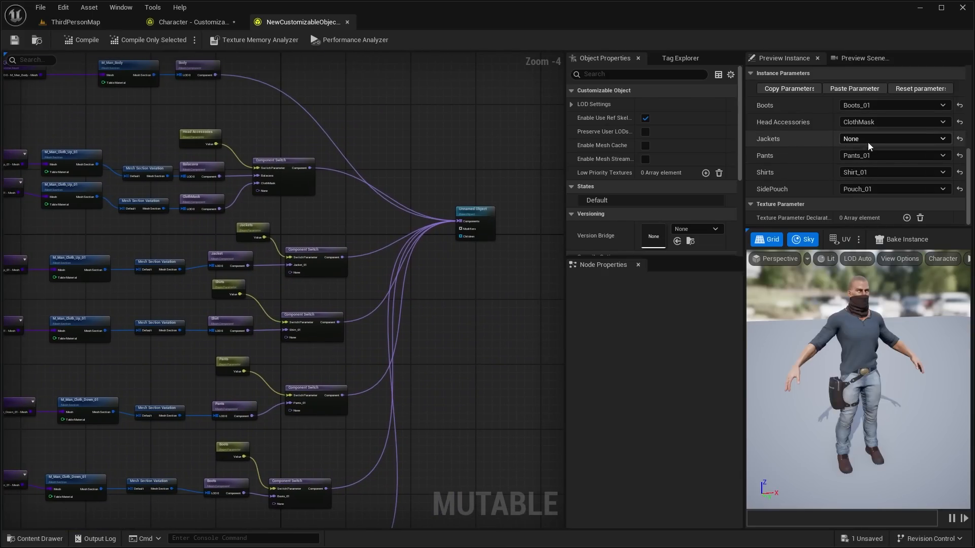
Toggle Jackets between None and Jacket_01, leaving the jacket on the masked character
left_click(893, 140)
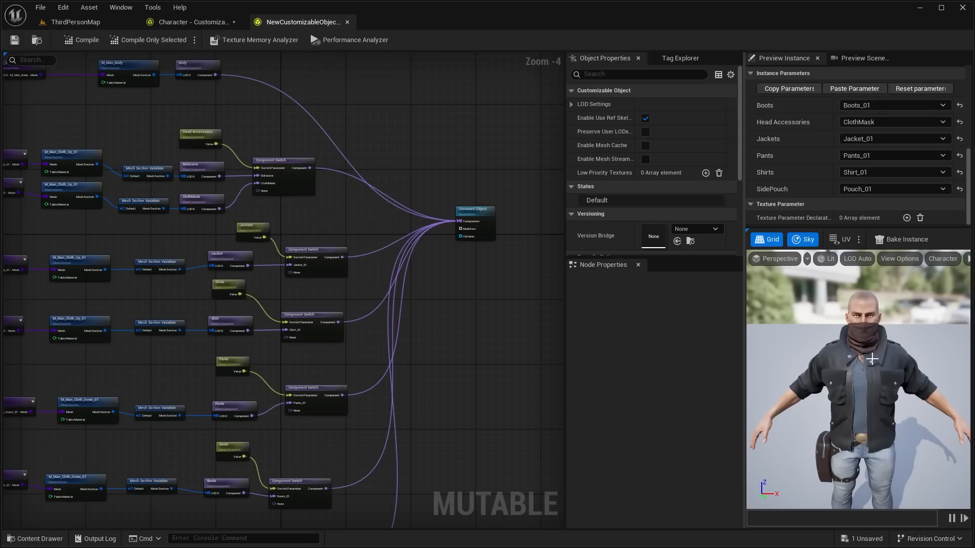
mouse_move(879, 391)
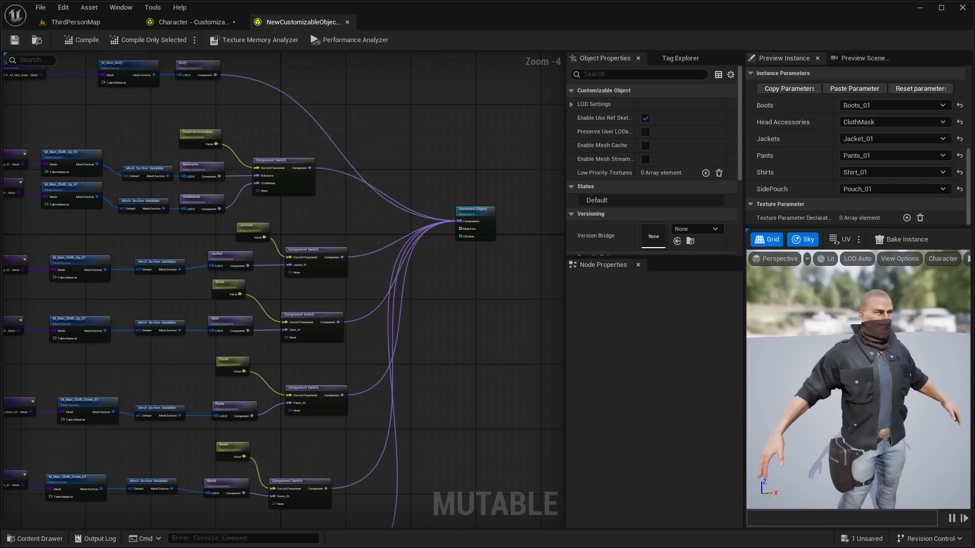
left_click(893, 139)
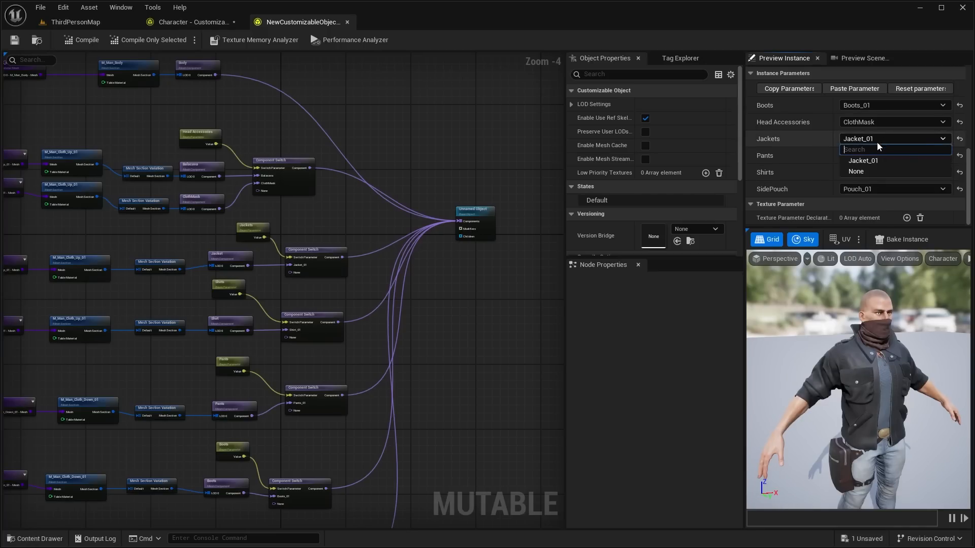
left_click(856, 170)
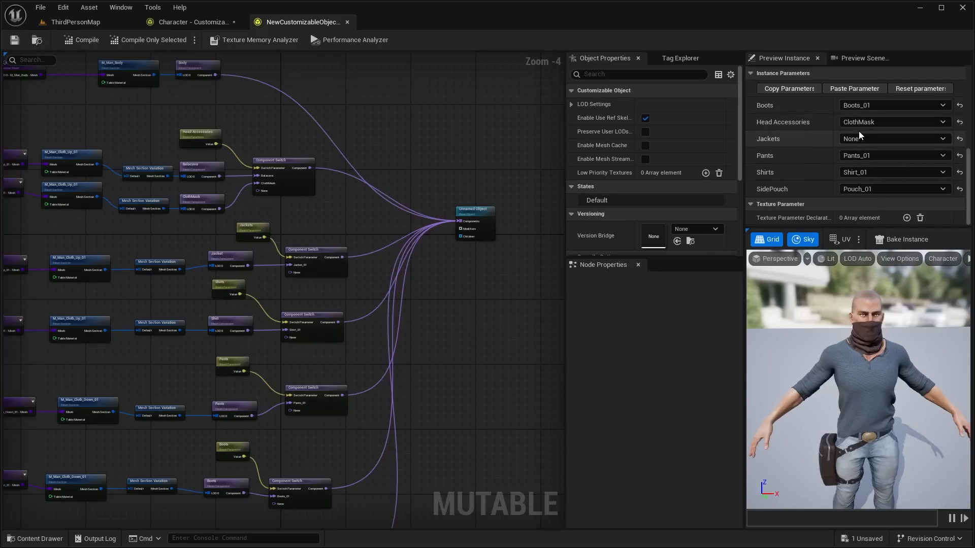
left_click(893, 139)
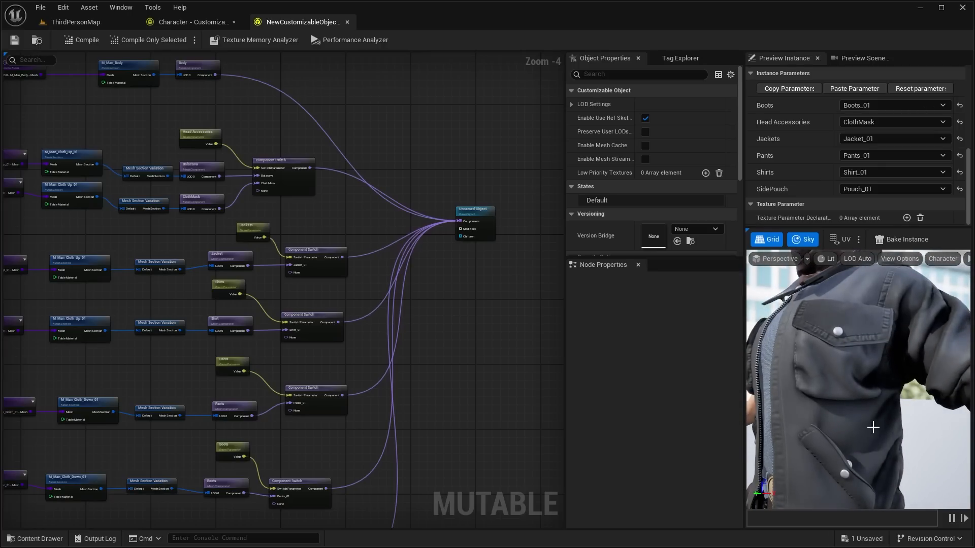
left_click_drag(872, 428, 867, 383)
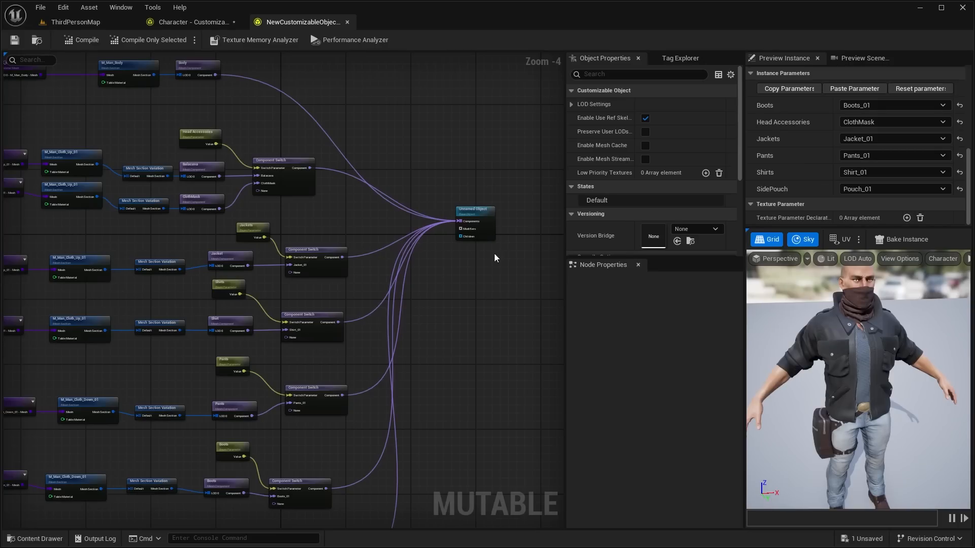
mouse_move(827, 326)
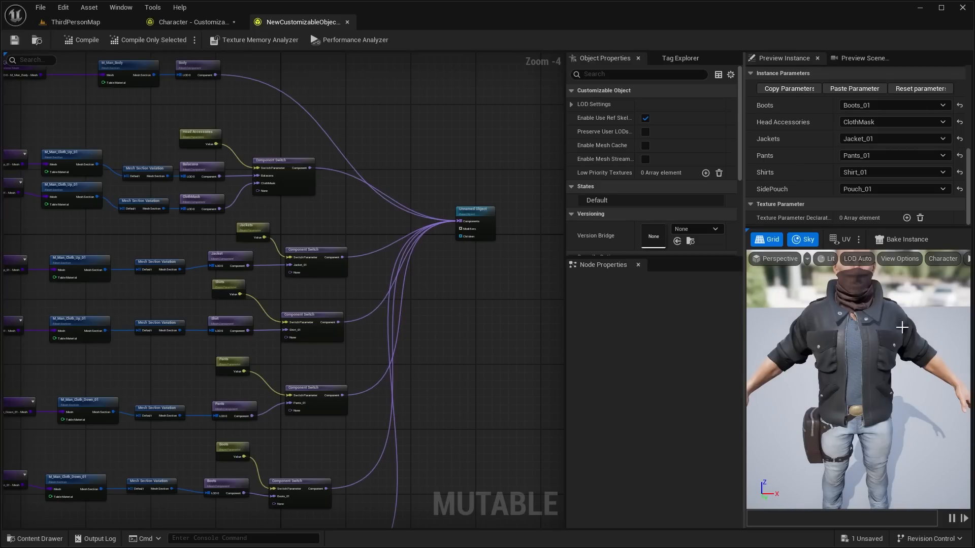
mouse_move(890, 326)
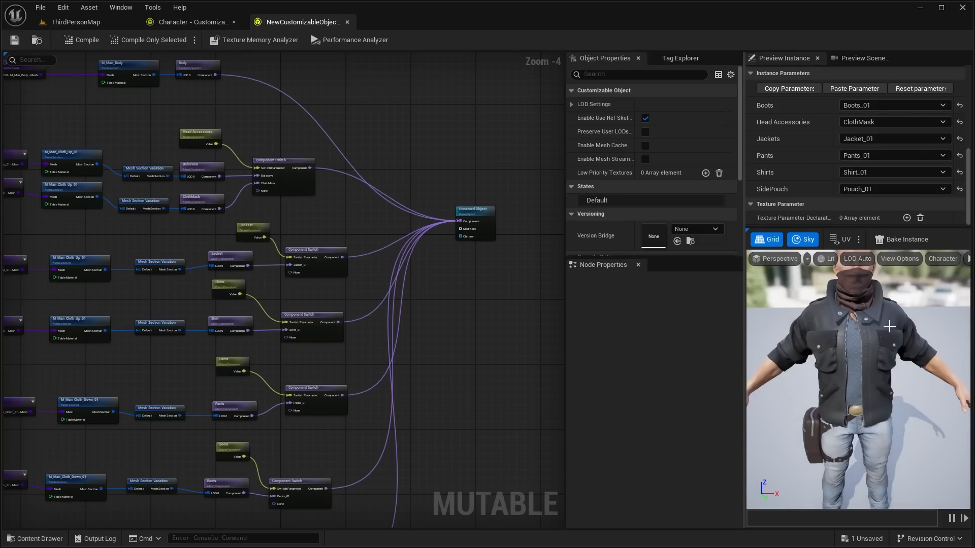
Bring up the SK_Man_Pullover_For_Jacket skeletal mesh in the mesh editor
left_click(408, 22)
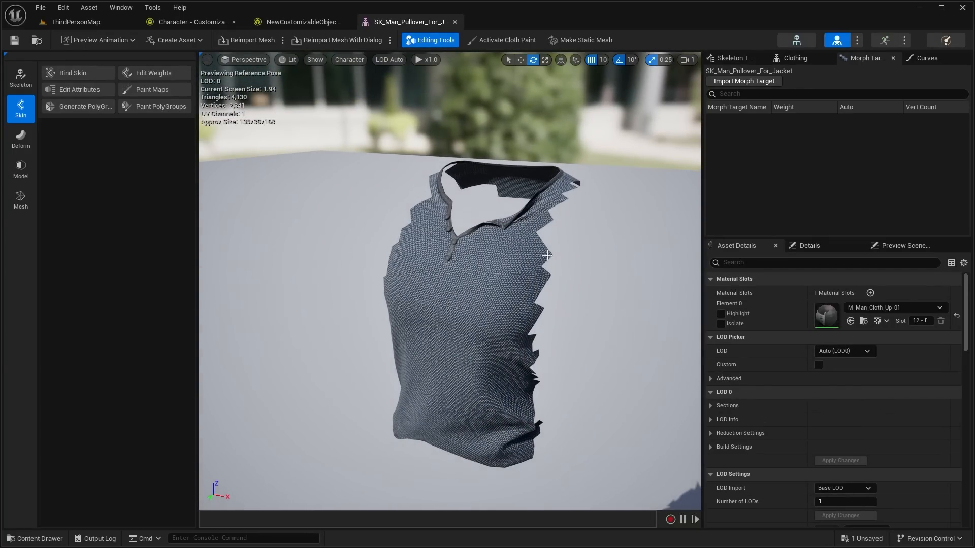
mouse_move(577, 302)
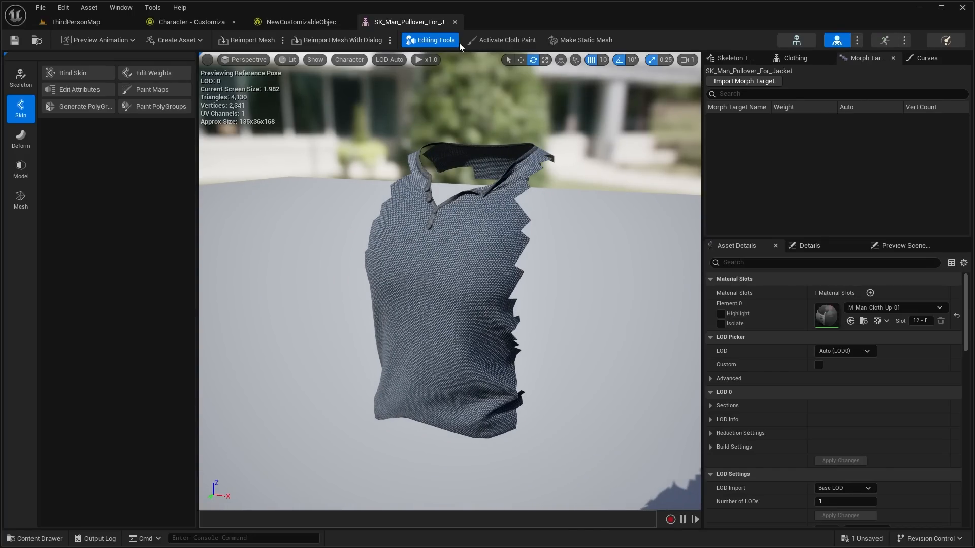
Close the pullover mesh and return to the NewCustomizableObject graph of the jacketed character
left_click(302, 21)
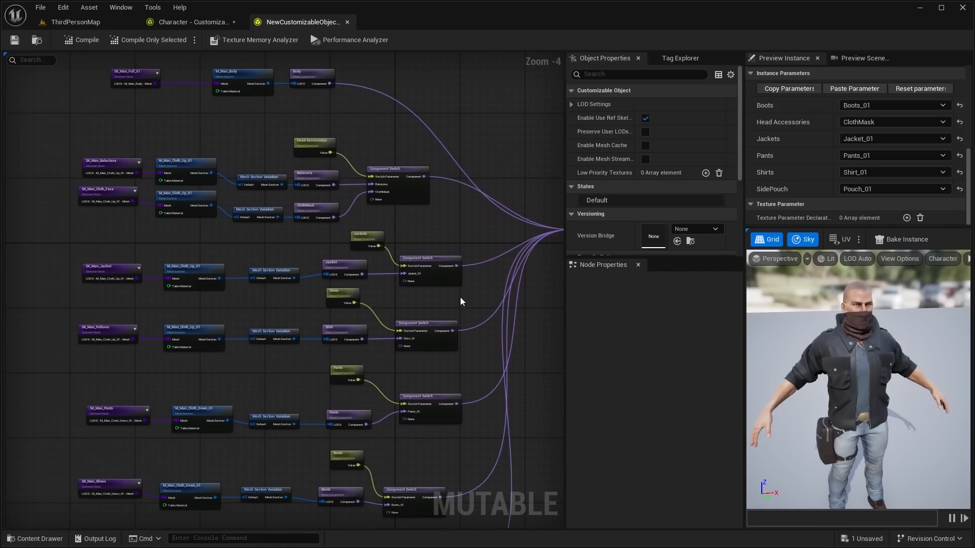
scroll("down", 3)
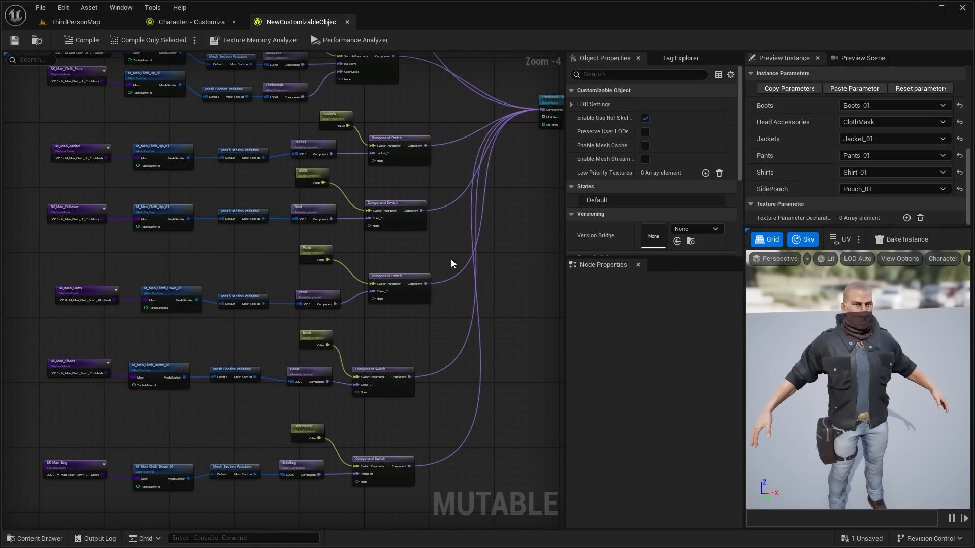